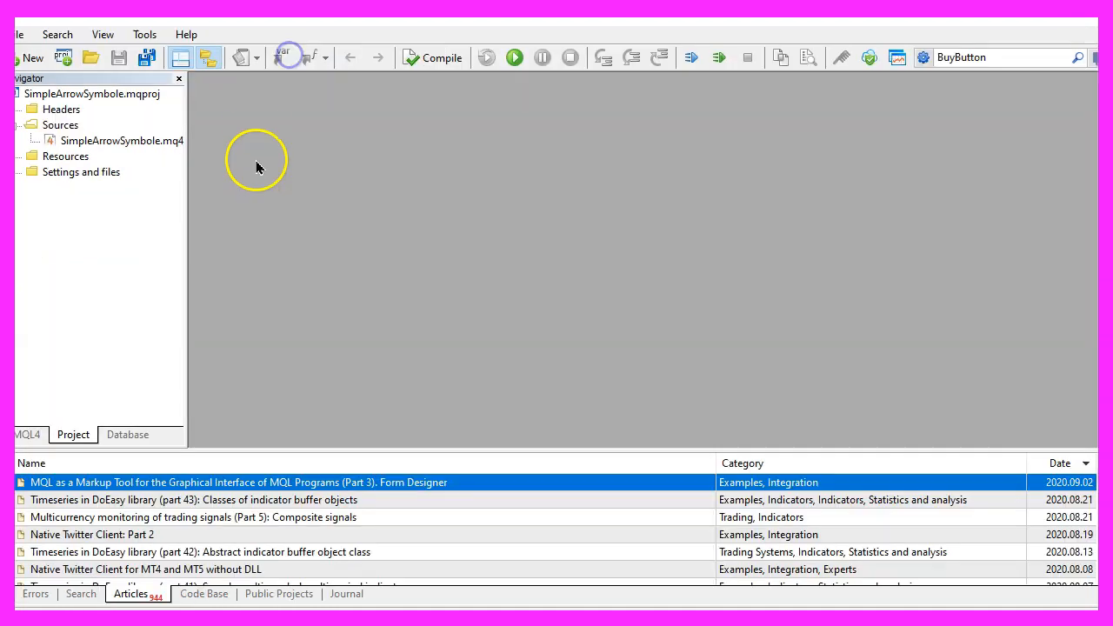
mouse_move(58, 27)
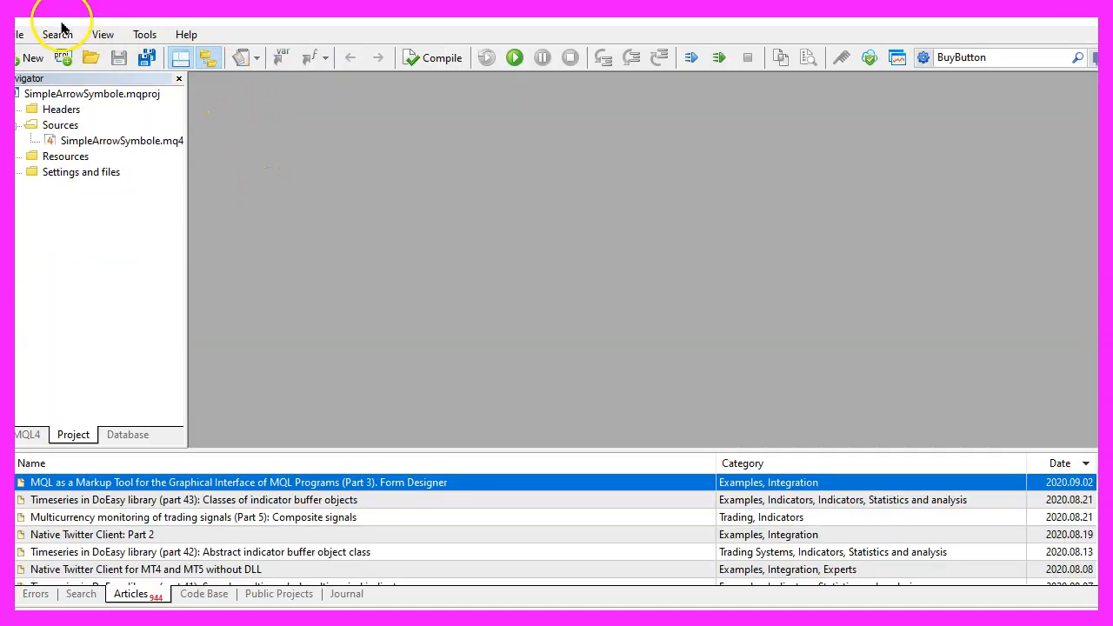
Step: Create an Expert Advisor from the template named Experts\Basics\SimpleAlligator
left_click(17, 34)
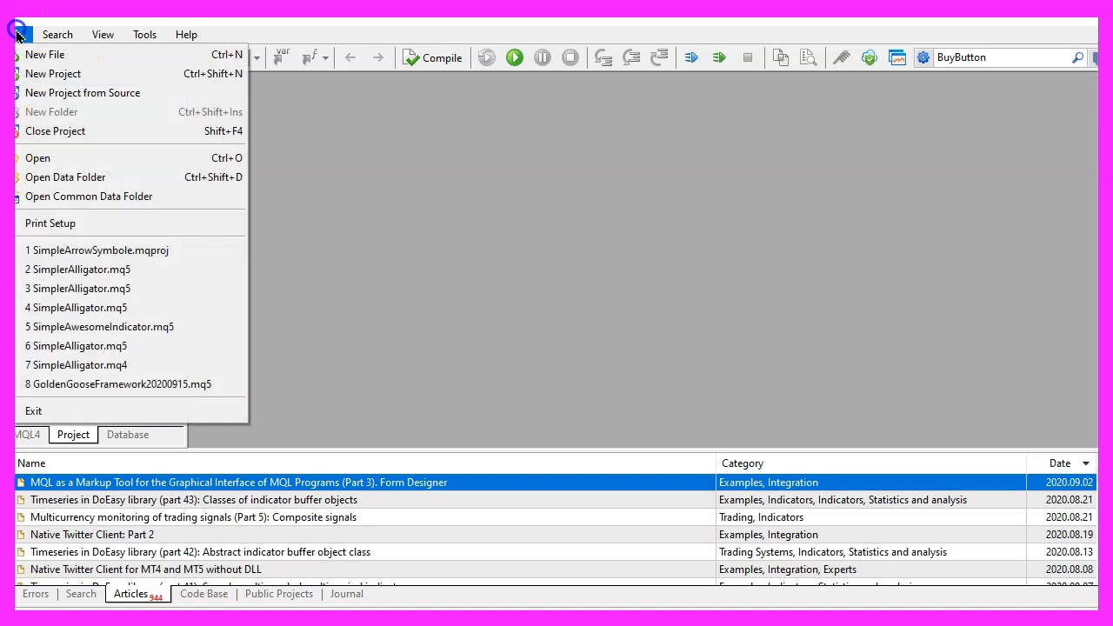
left_click(44, 53)
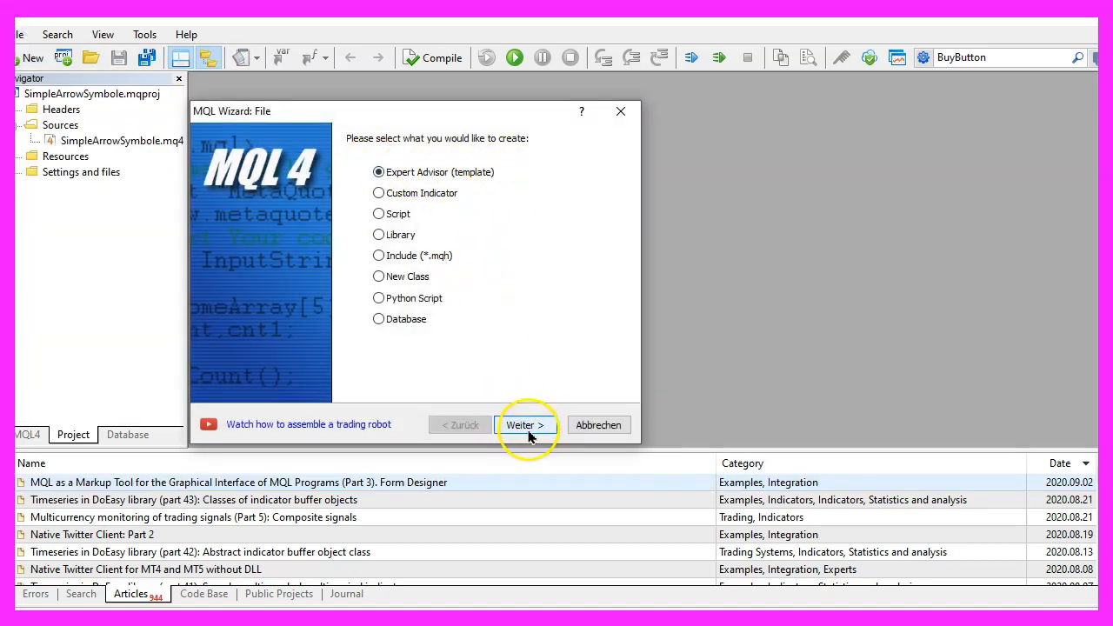
left_click(525, 425)
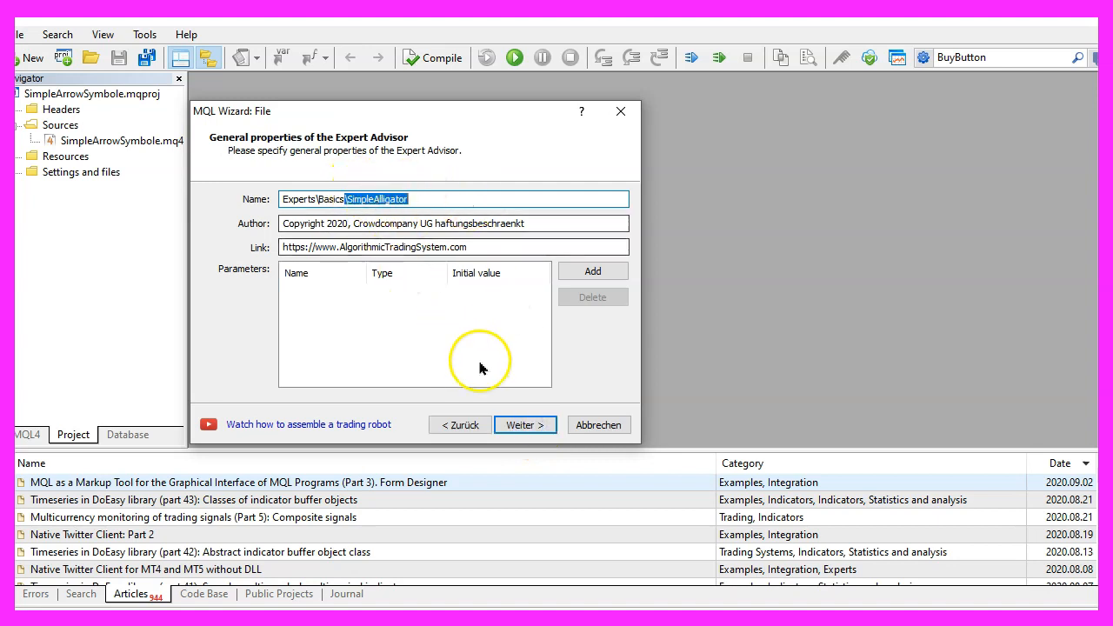
left_click(524, 424)
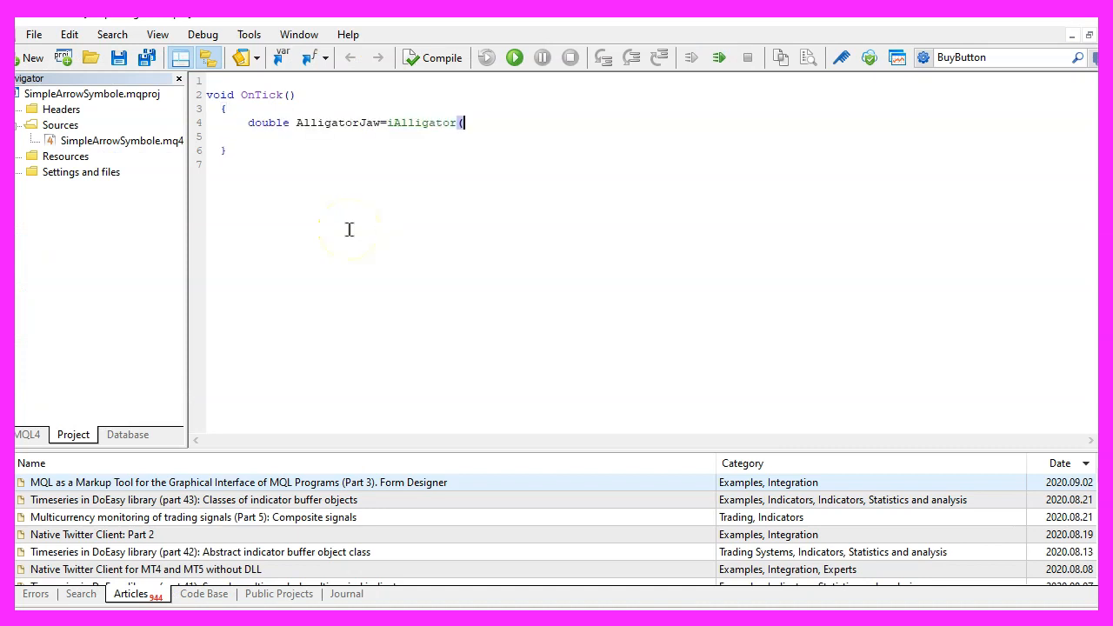
mouse_move(399, 108)
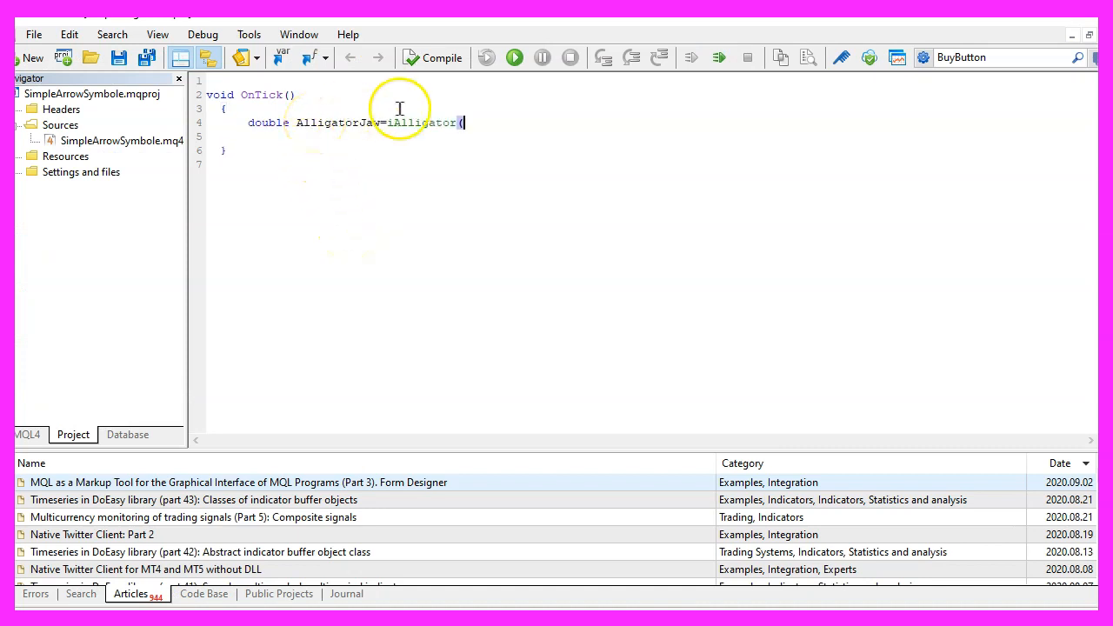
Step: Select iAlligator in the AlligatorJaw line to open its reference page
double_click(421, 122)
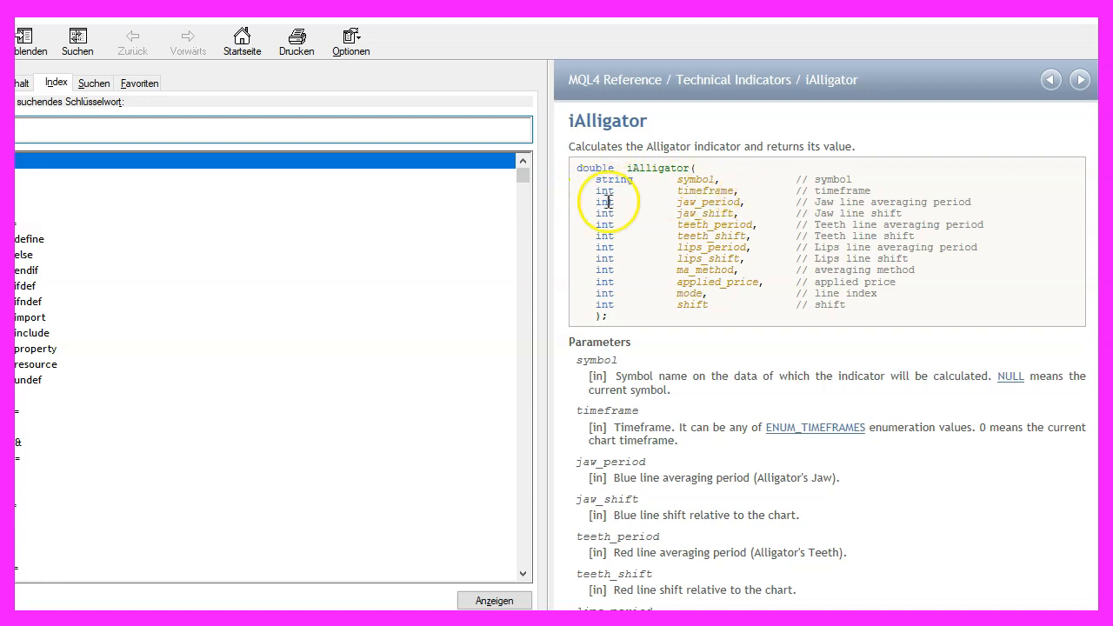
mouse_move(1017, 16)
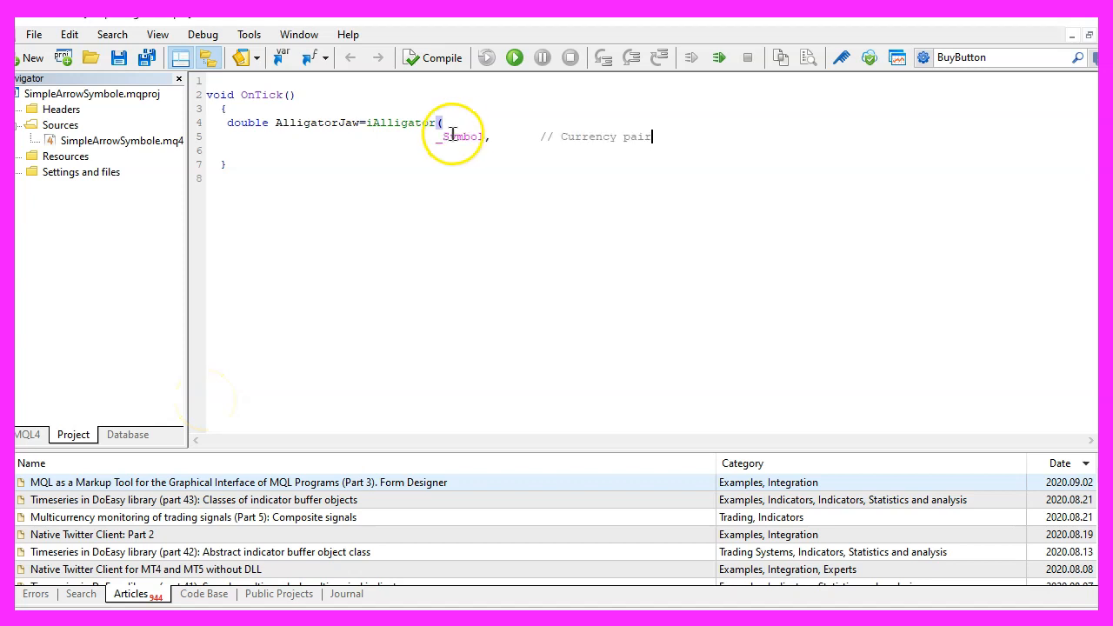
Step: Pass _Symbol, _Period and jaw period 13 to iAlligator, each commented
double_click(461, 136)
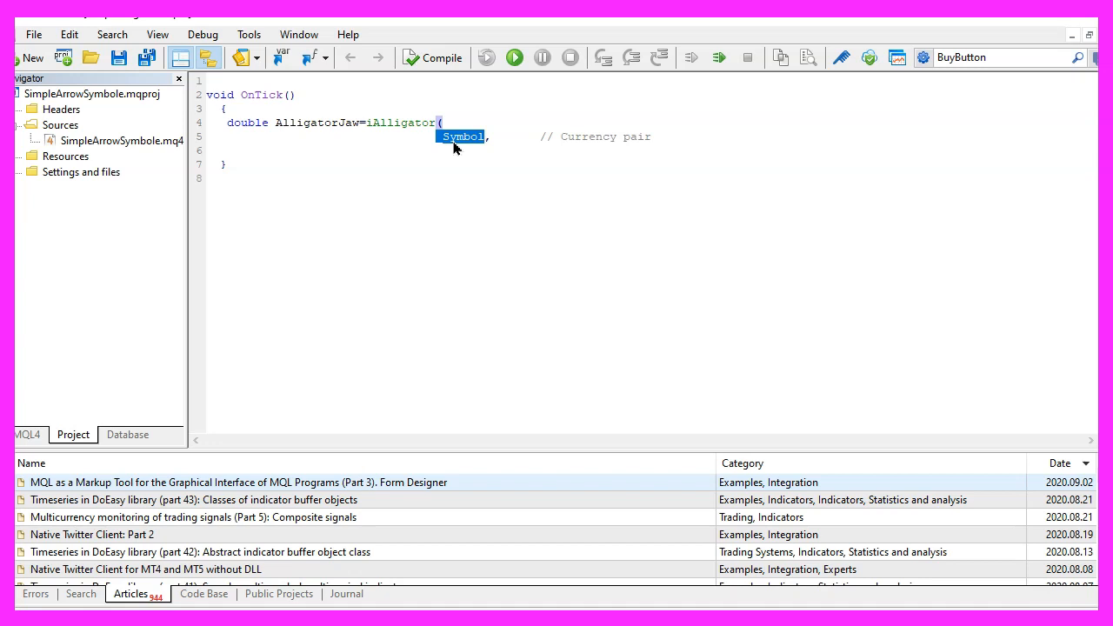
mouse_move(294, 156)
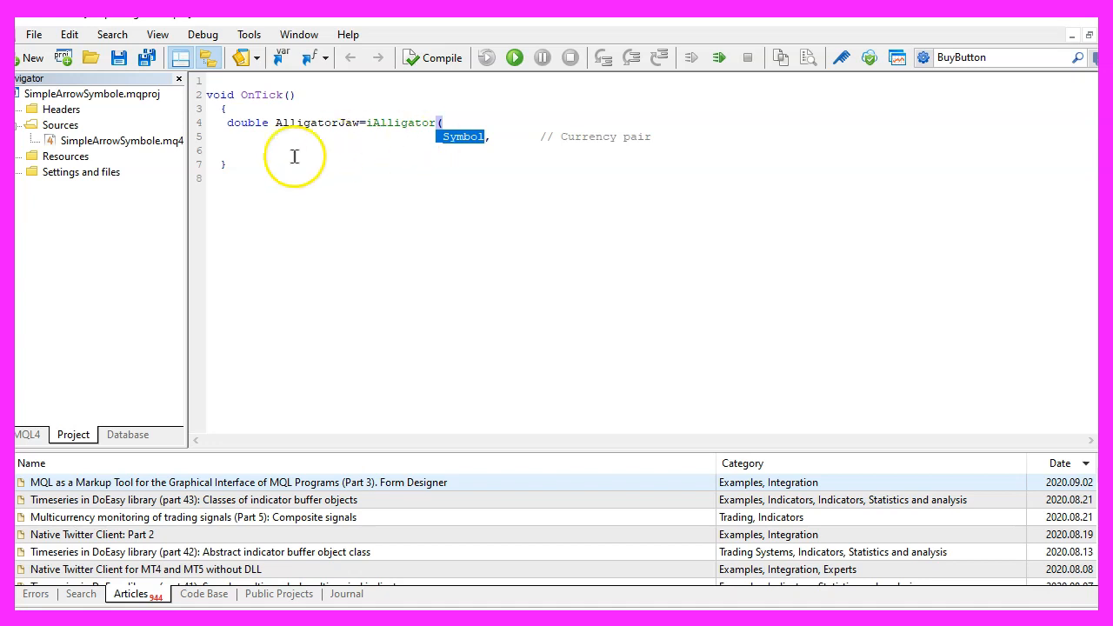
type("Period,       // time frame")
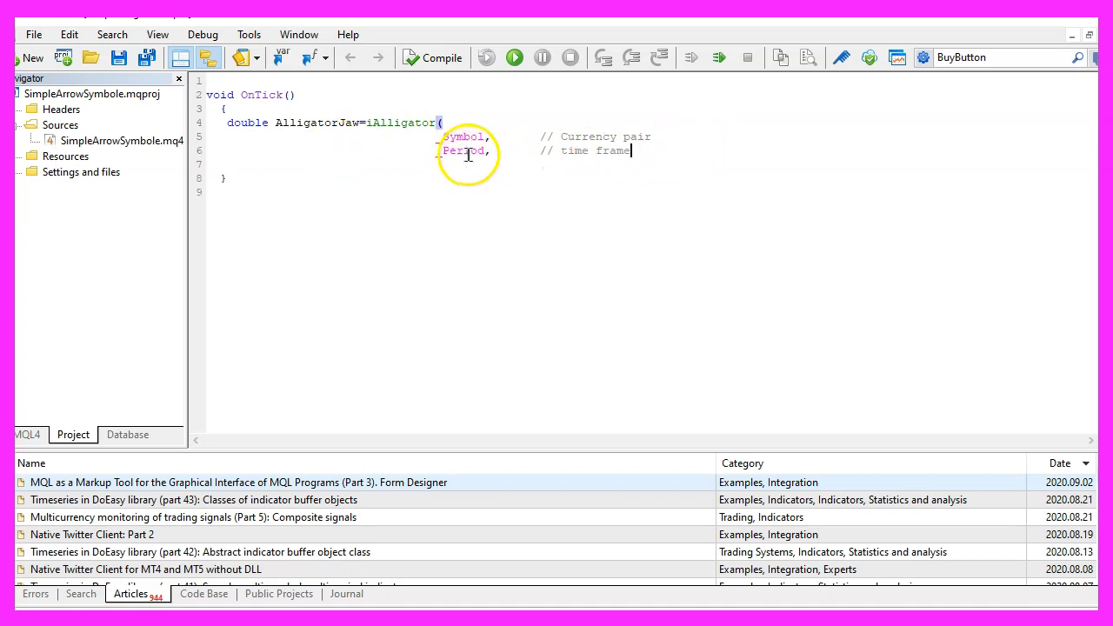
double_click(464, 150)
type("13,            // jaw period")
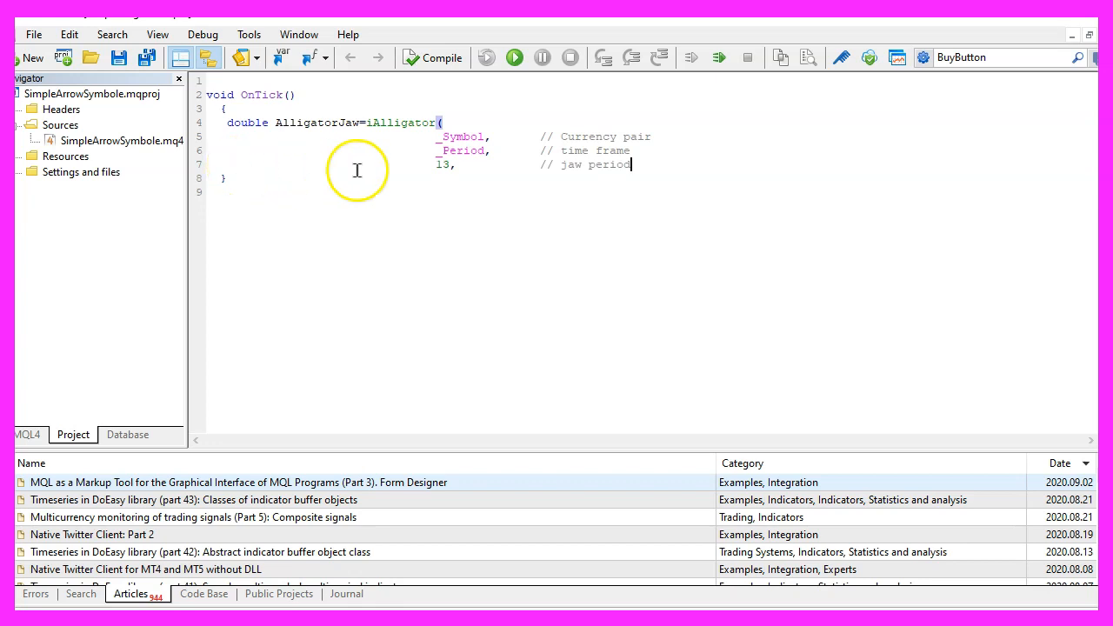
double_click(571, 164)
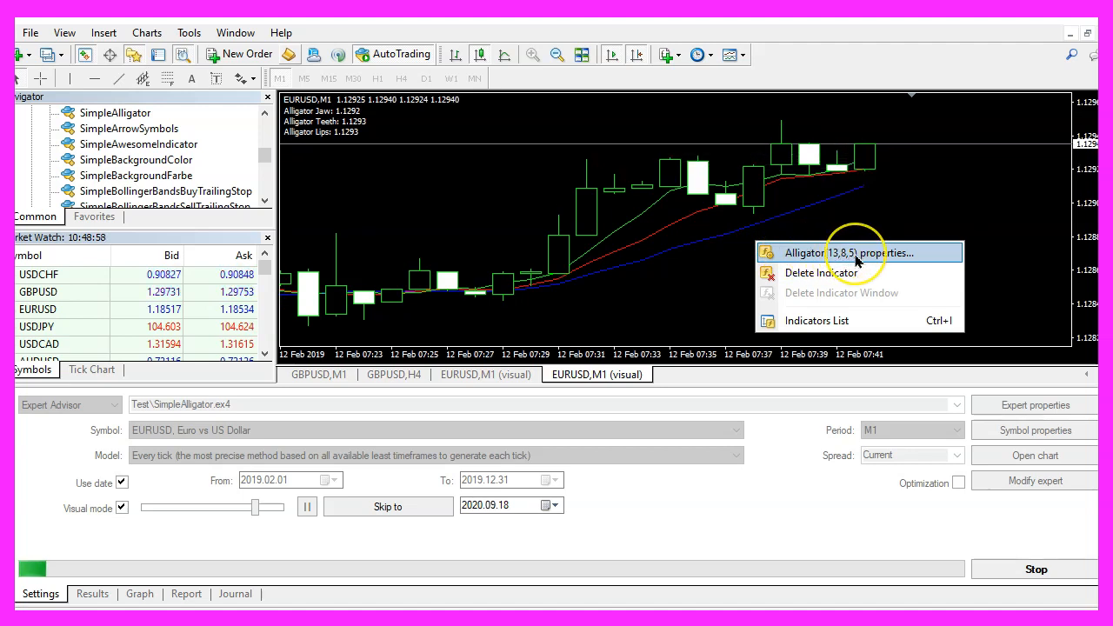
Step: Open the Alligator (13,8,5) indicator properties on the visual test chart
left_click(838, 252)
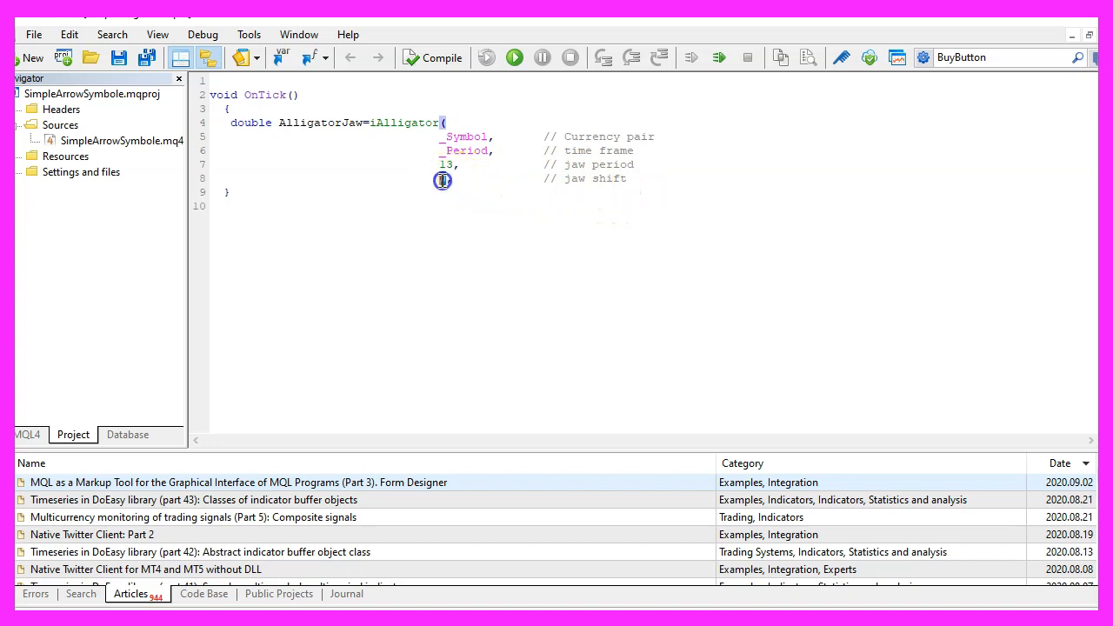
Step: Add jaw shift 0, teeth 8/0, lips 5/0 and MODE_SMA arguments with comments
double_click(443, 181)
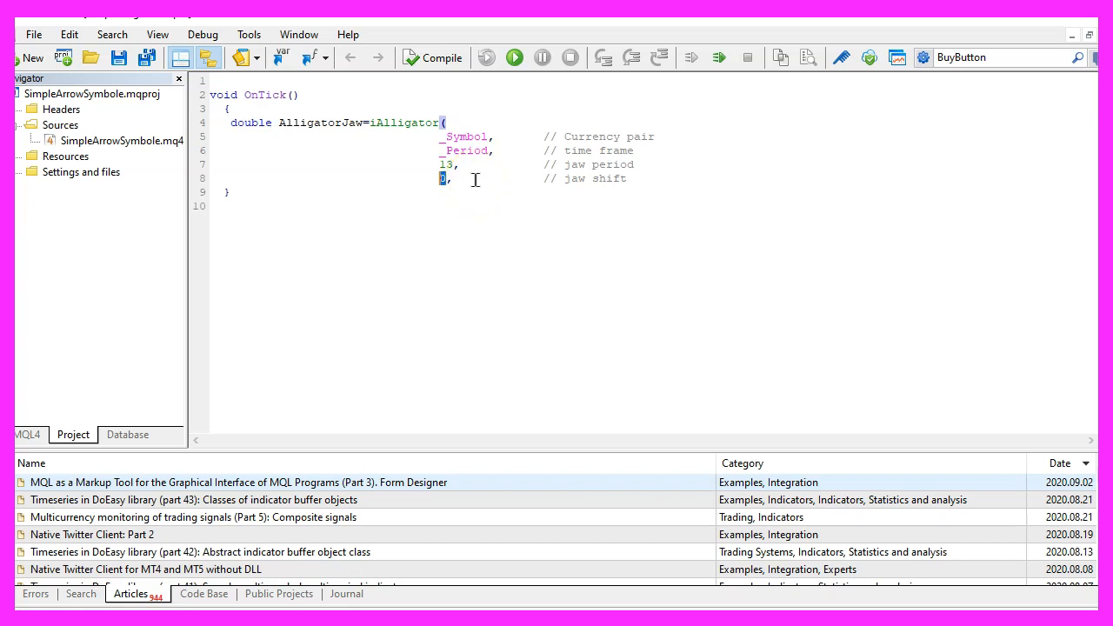
mouse_move(497, 222)
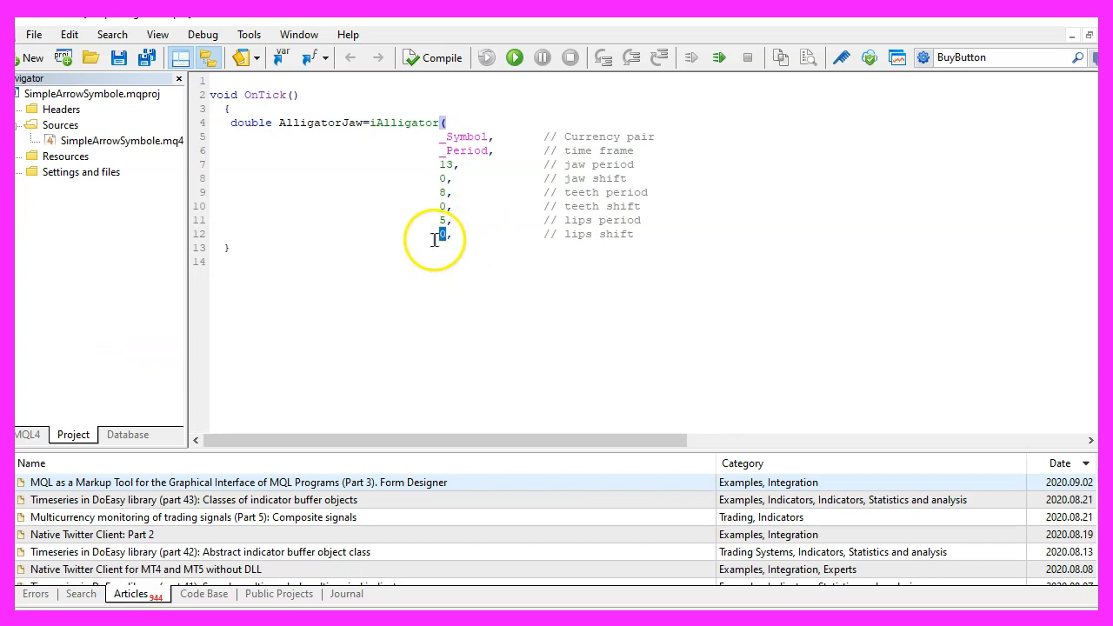
type("MODE_SMA,     // moving average method")
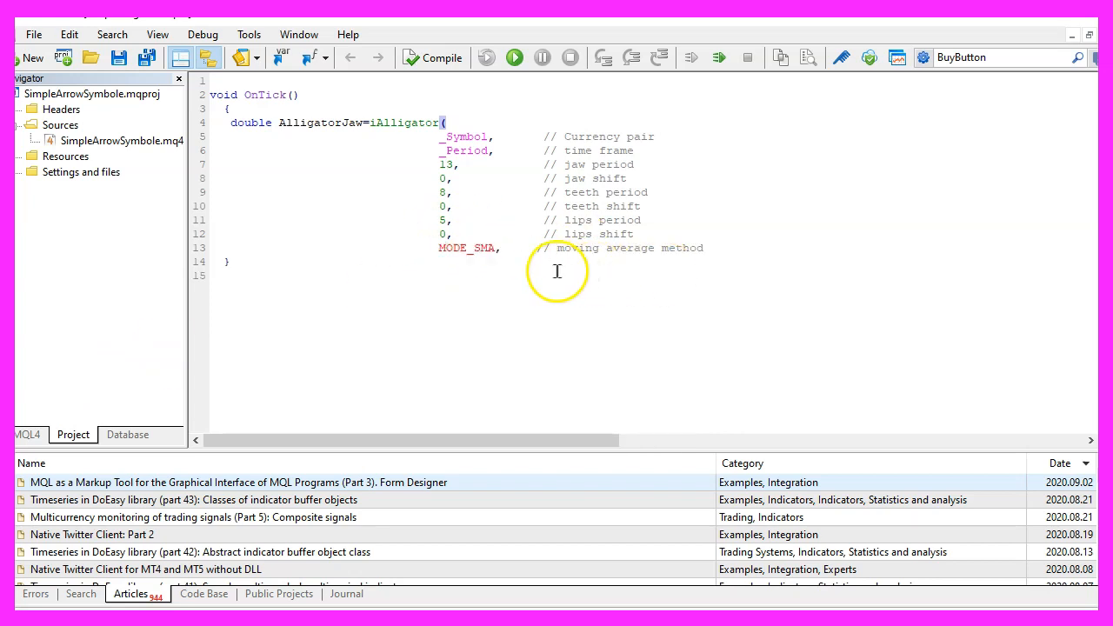
double_click(466, 248)
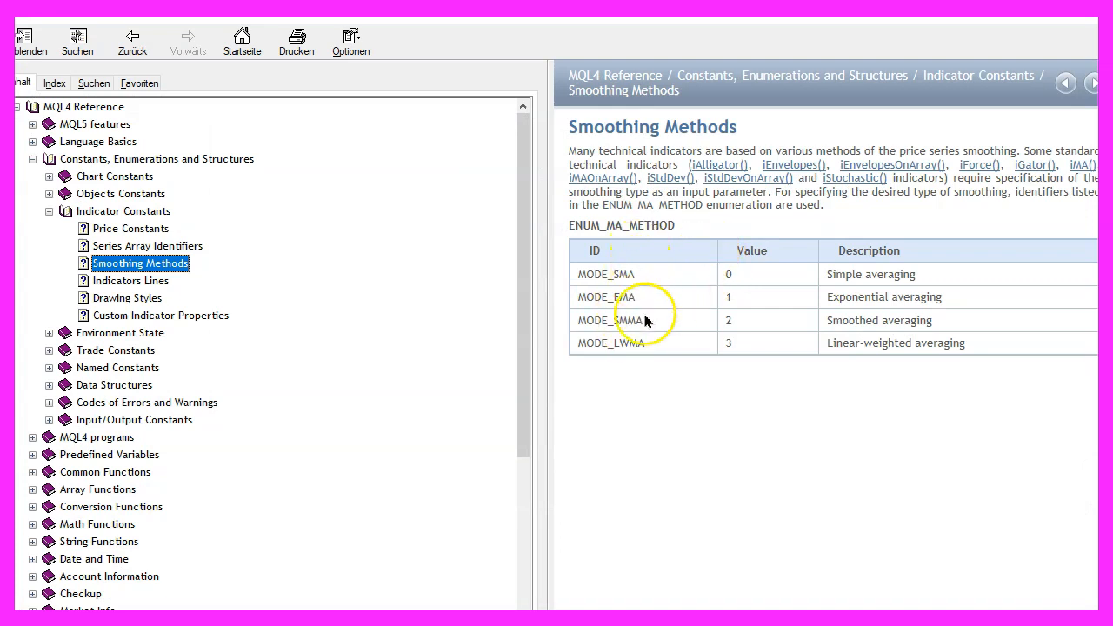
mouse_move(632, 361)
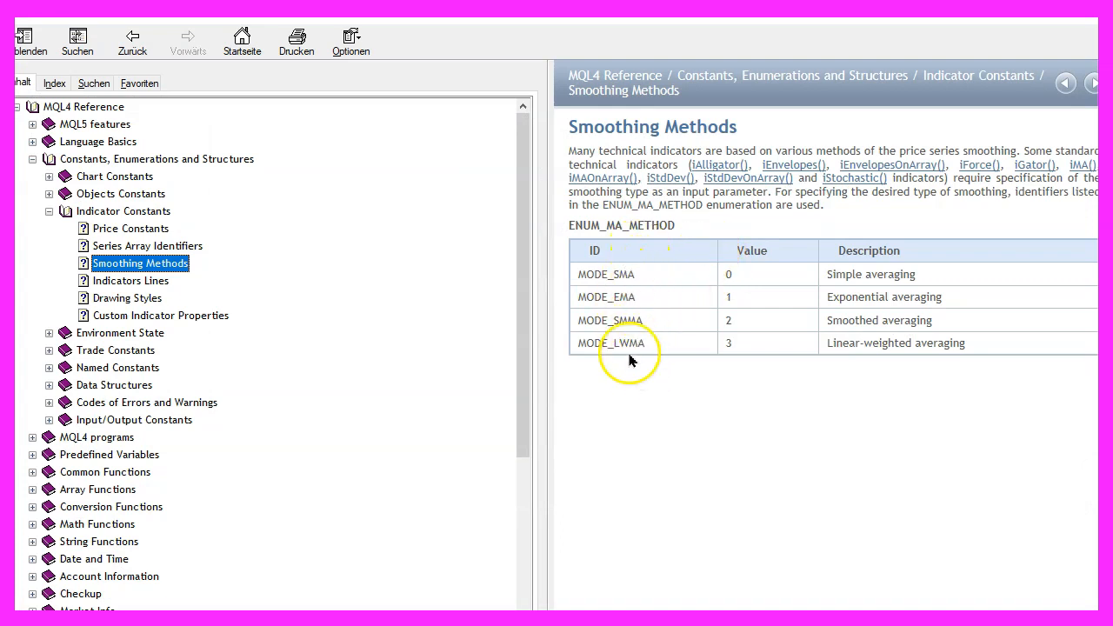
Step: Review the Smoothing Methods and Price Constants tables in the MQL4 reference
double_click(610, 320)
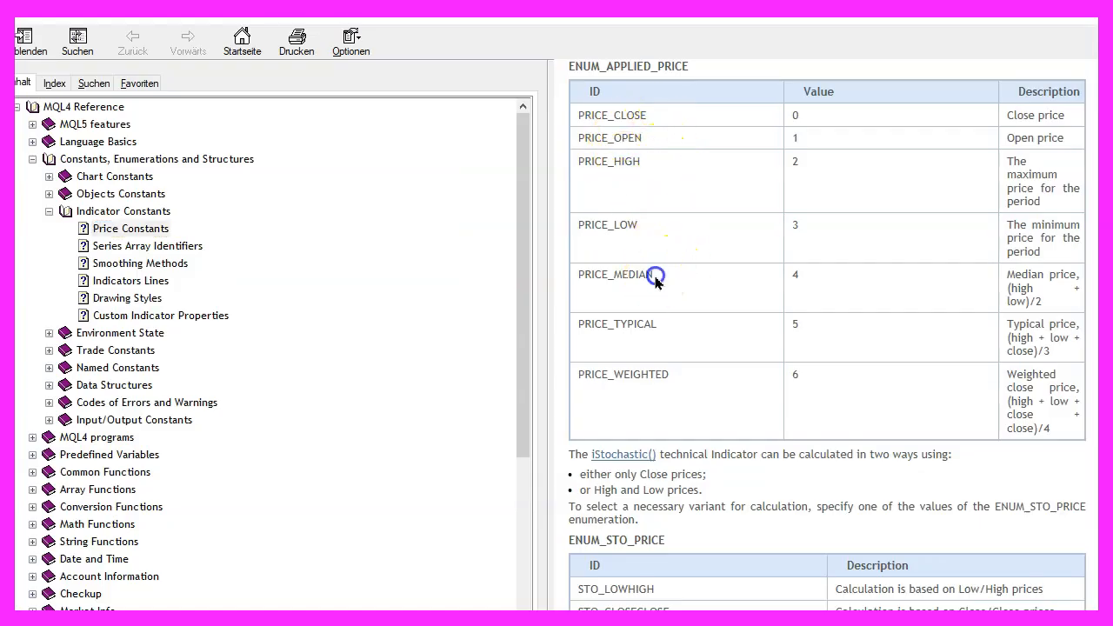
double_click(616, 274)
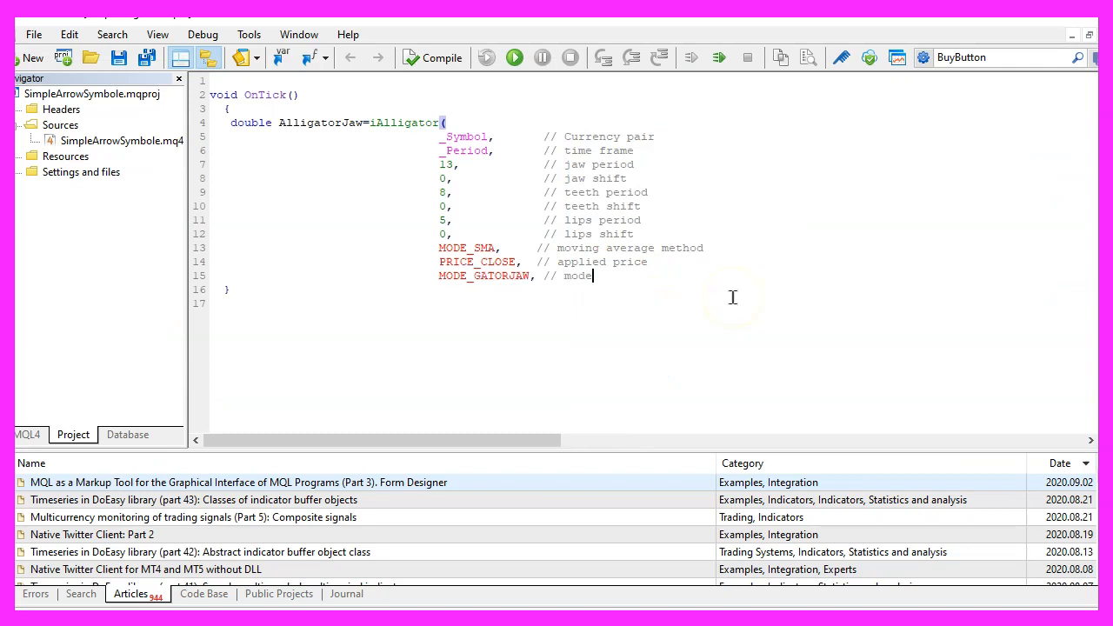
Step: Finish the AlligatorJaw call with PRICE_CLOSE, MODE_GATORJAW, shift 0 and a closing );
double_click(484, 275)
type("0              // shift")
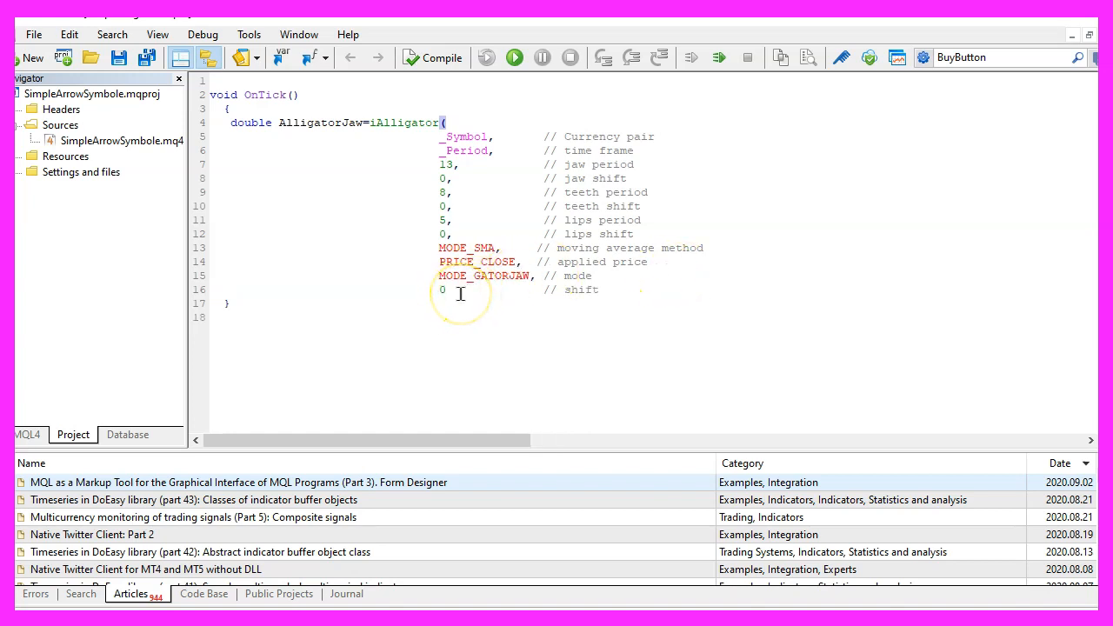
double_click(442, 290)
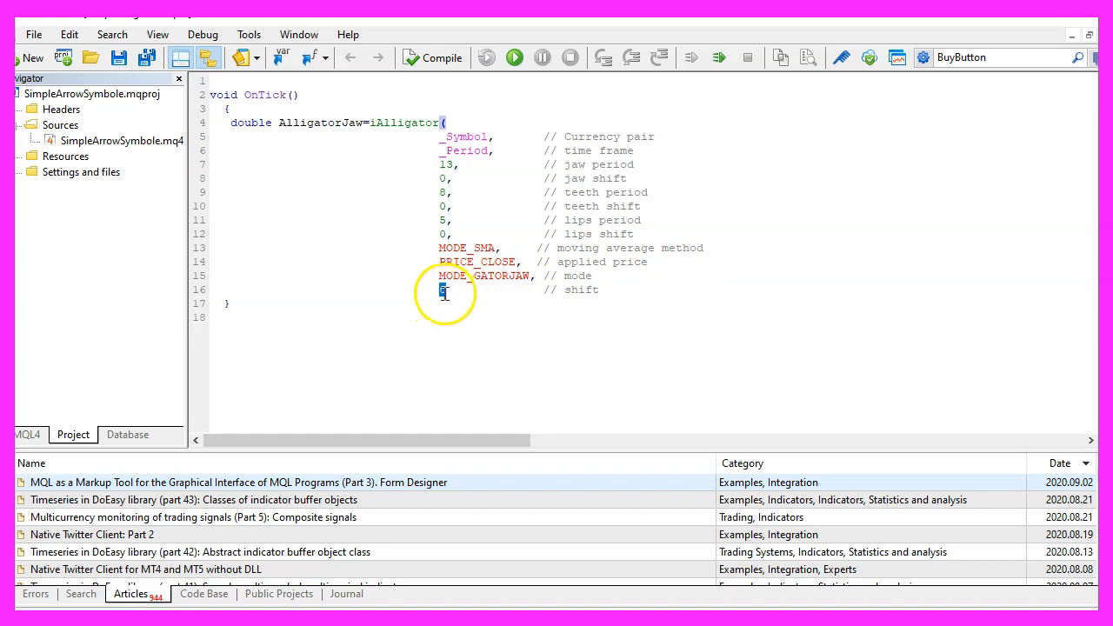
left_click(442, 290)
type(");")
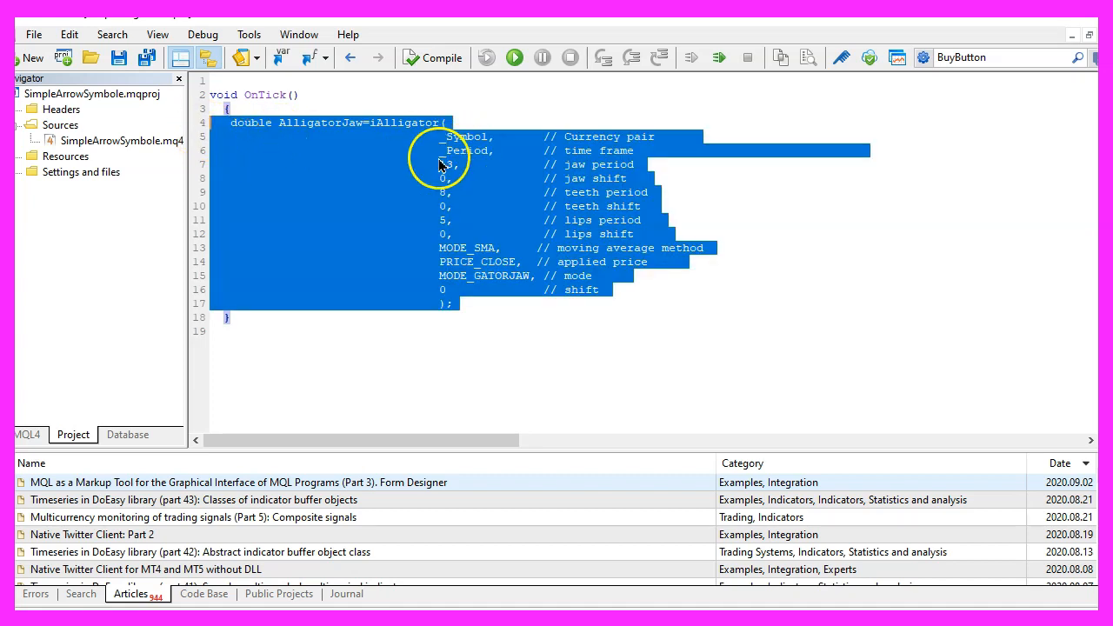
Step: Duplicate the jaw call as AlligatorTeeth and AlligatorLips using MODE_GATORTEETH and MODE_GATORLIPS
left_click(502, 302)
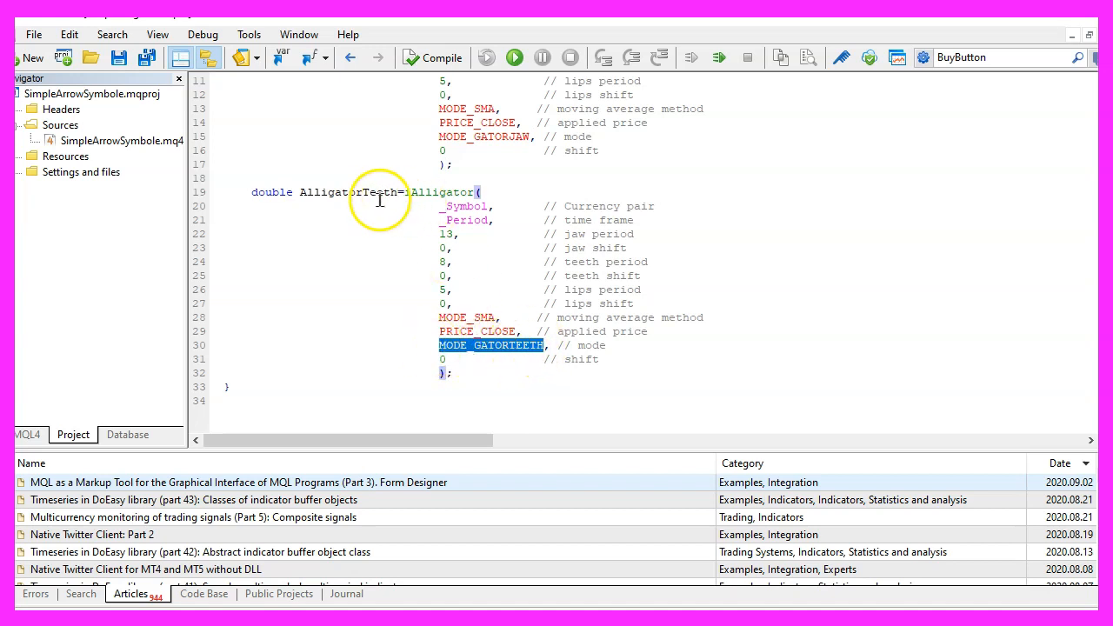
double_click(353, 192)
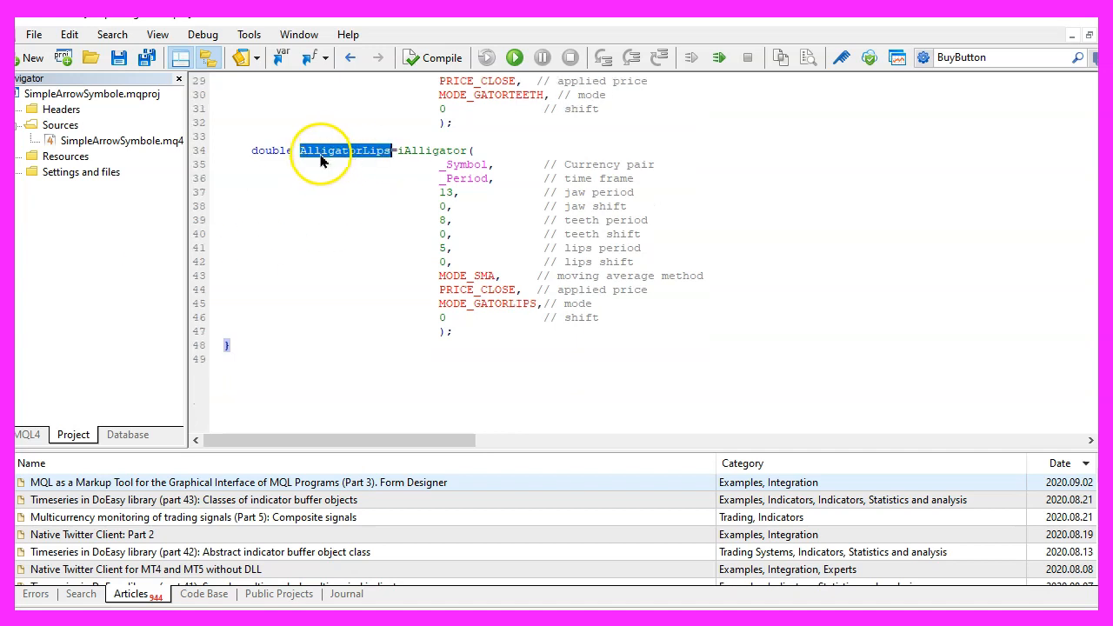
mouse_move(470, 304)
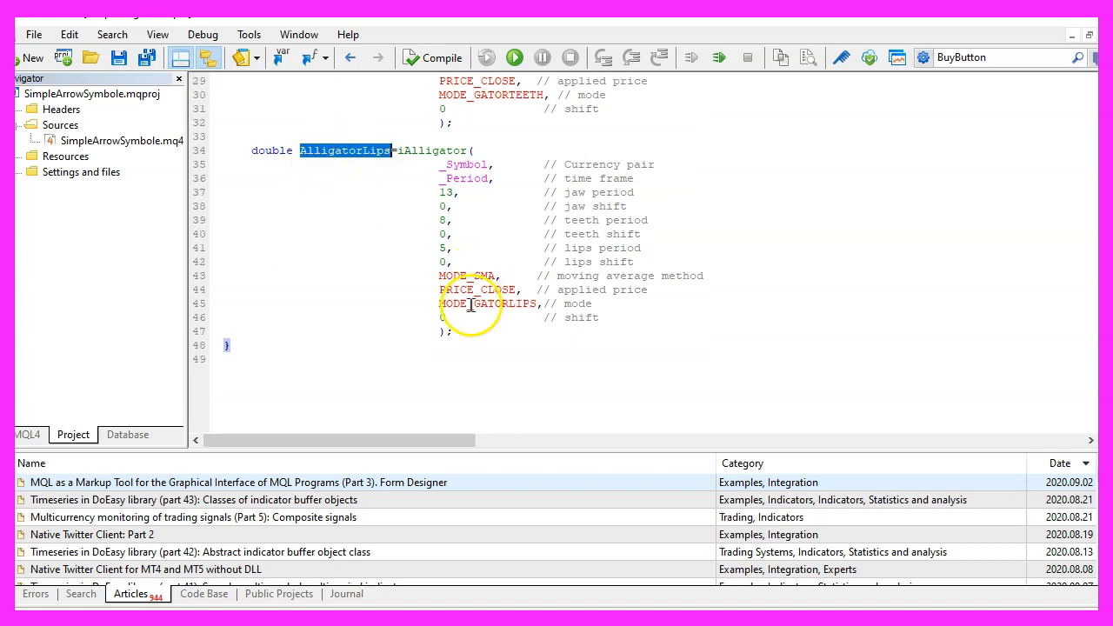
double_click(487, 304)
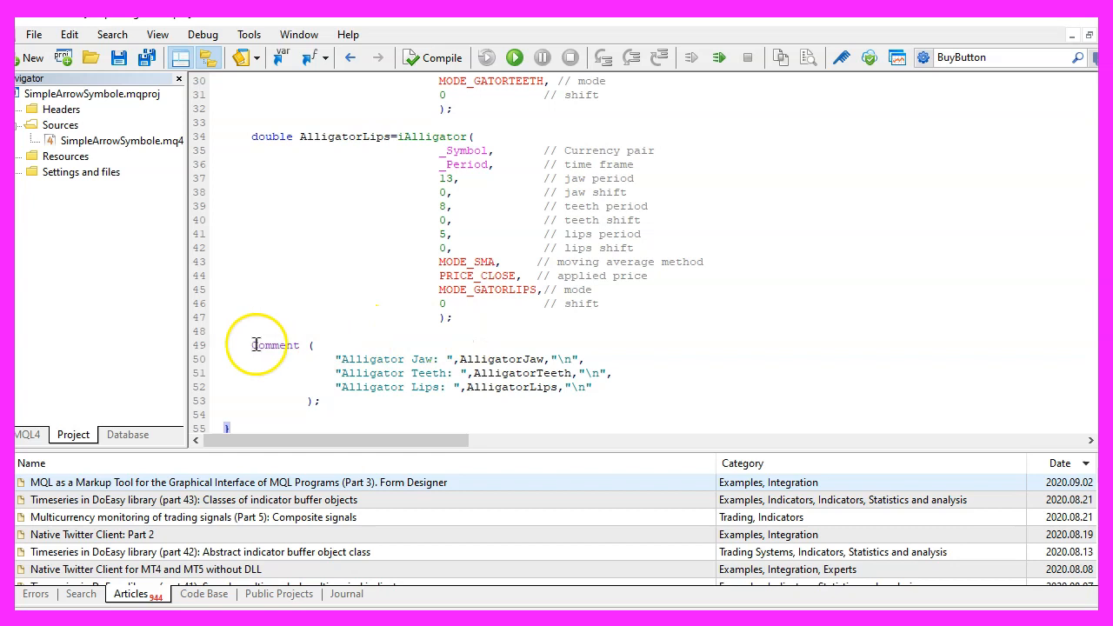
Step: Write a Comment statement printing Jaw, Teeth and Lips values on separate lines
double_click(276, 345)
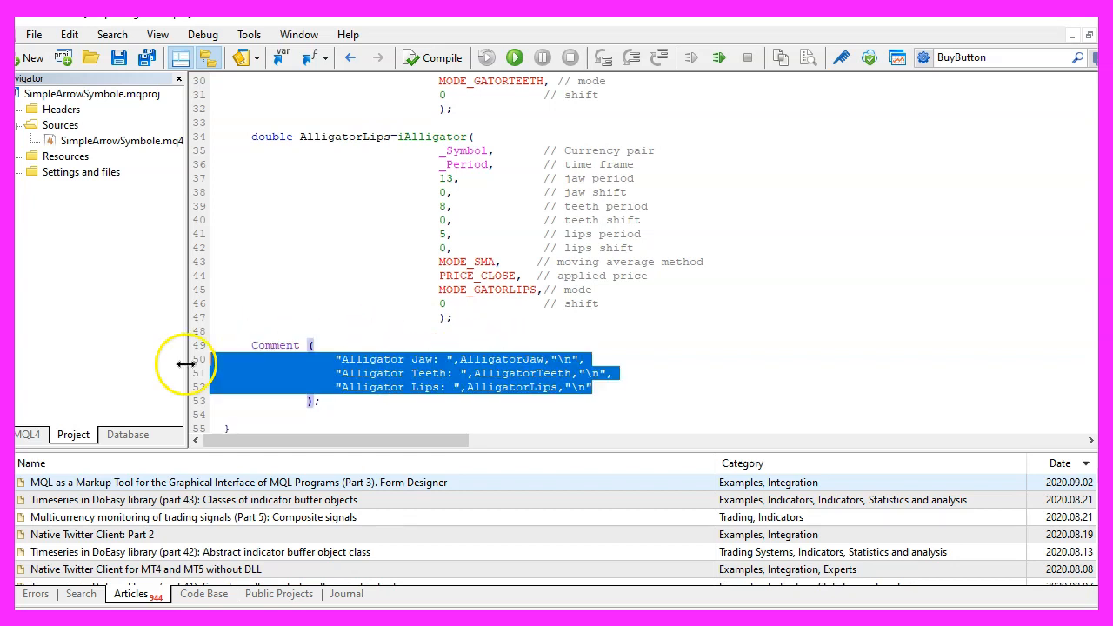
mouse_move(442, 387)
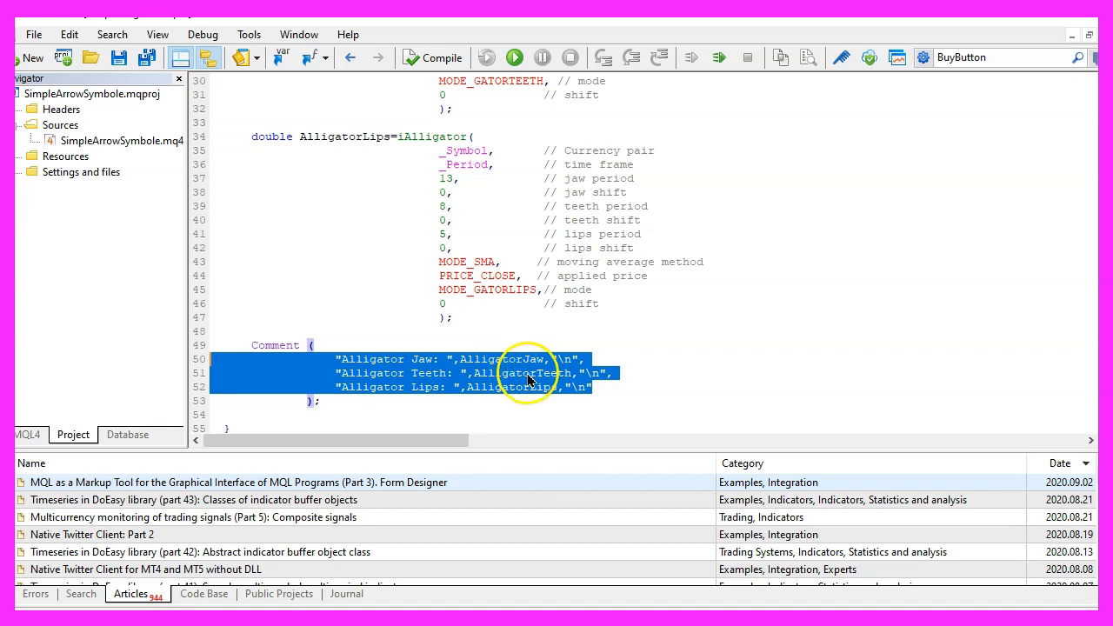
mouse_move(279, 376)
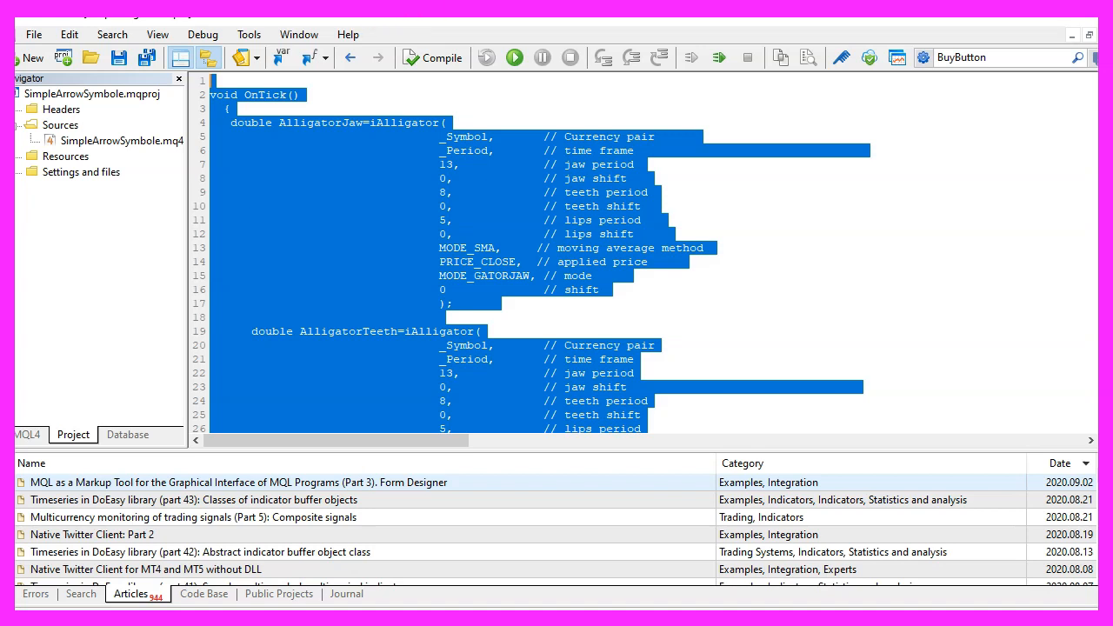
mouse_move(437, 14)
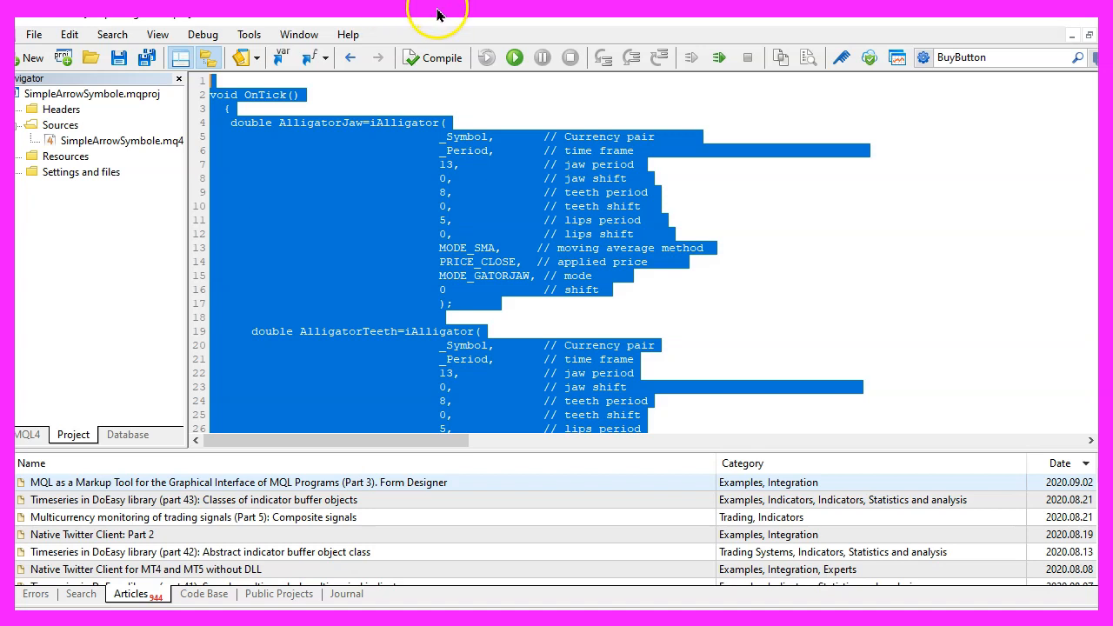
mouse_move(652, 19)
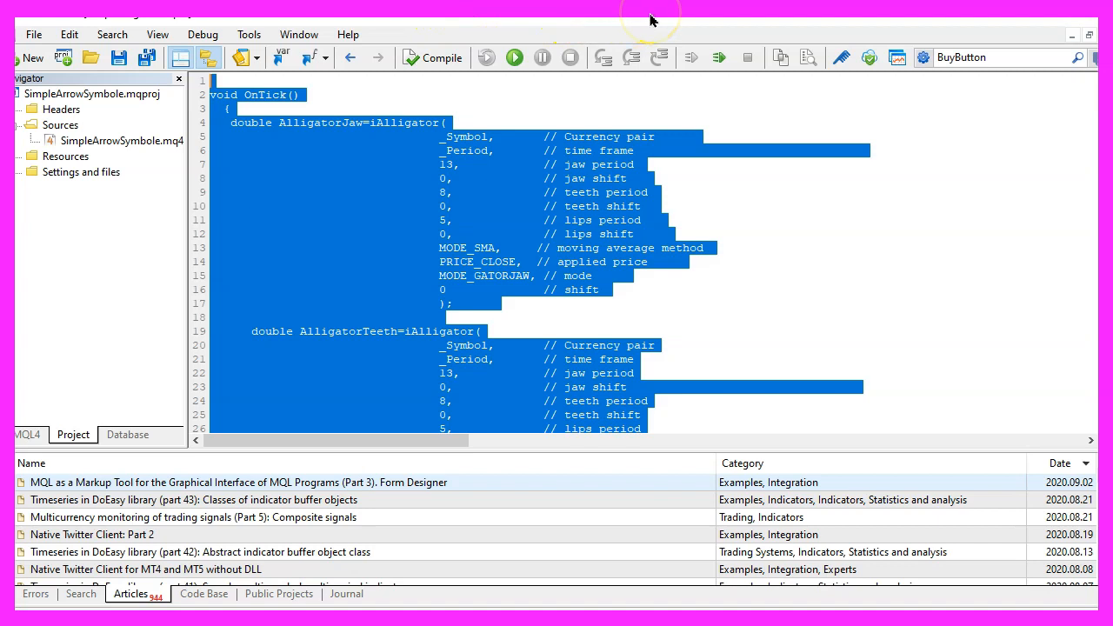
mouse_move(435, 57)
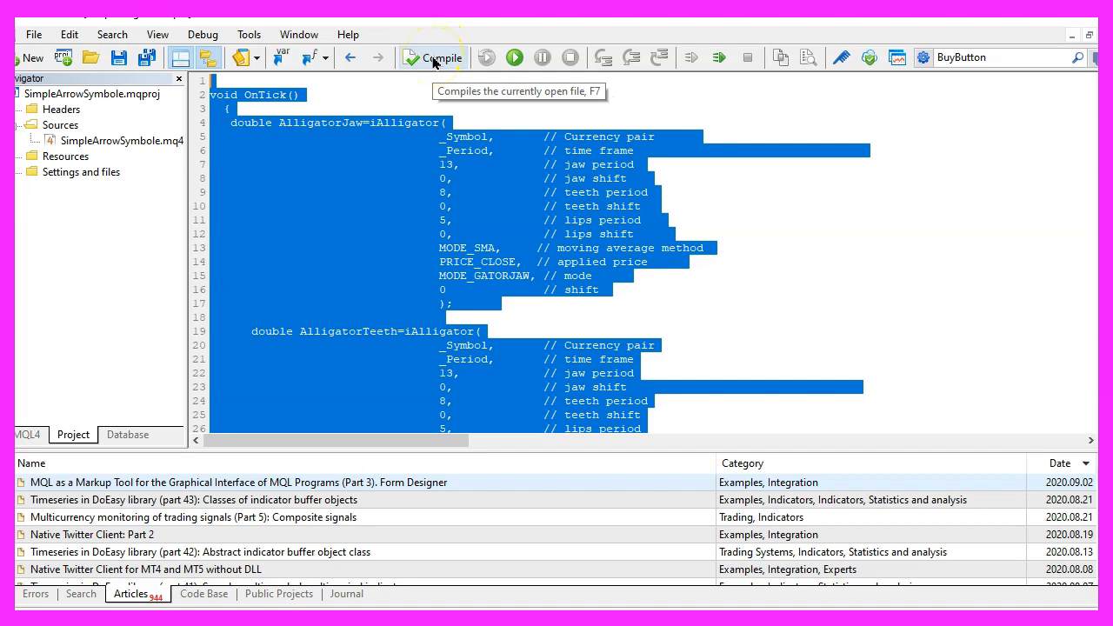
Step: Compile SimpleAlligator.mq4 and confirm 0 errors and 0 warnings
left_click(432, 57)
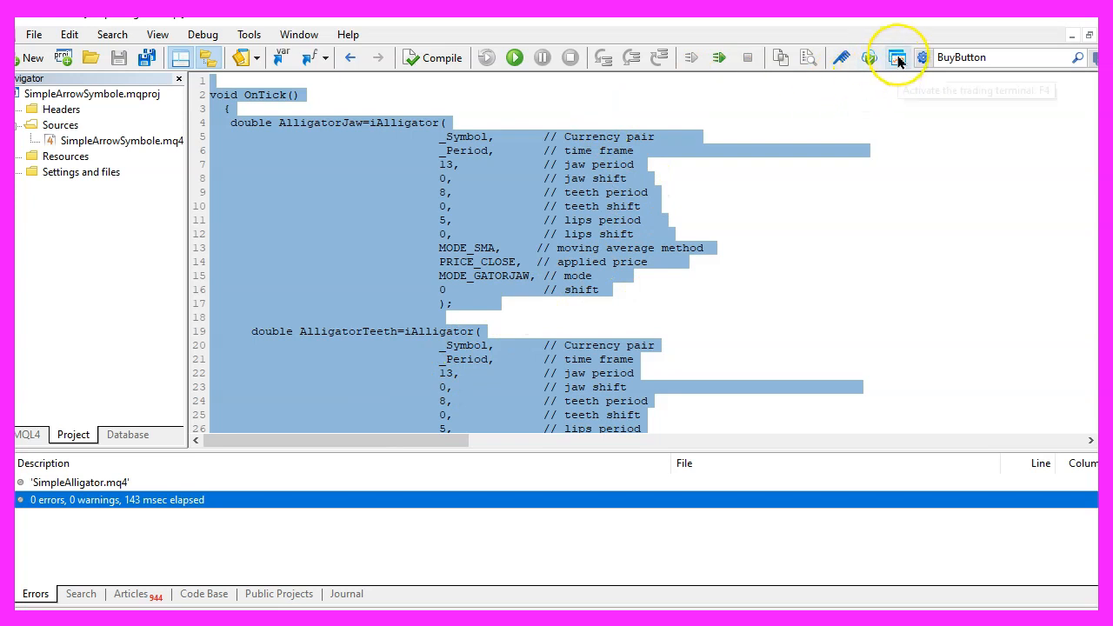
mouse_move(896, 57)
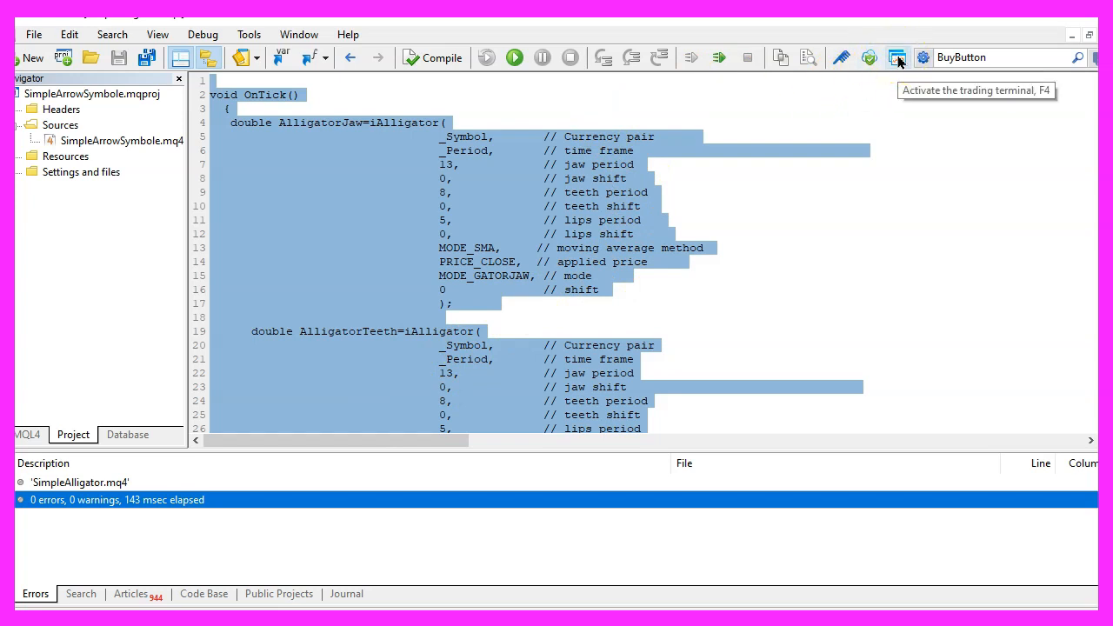
Step: Add the Alligator indicator (13/8/5, Simple, Close) to the GBPUSD H4 chart
left_click(897, 58)
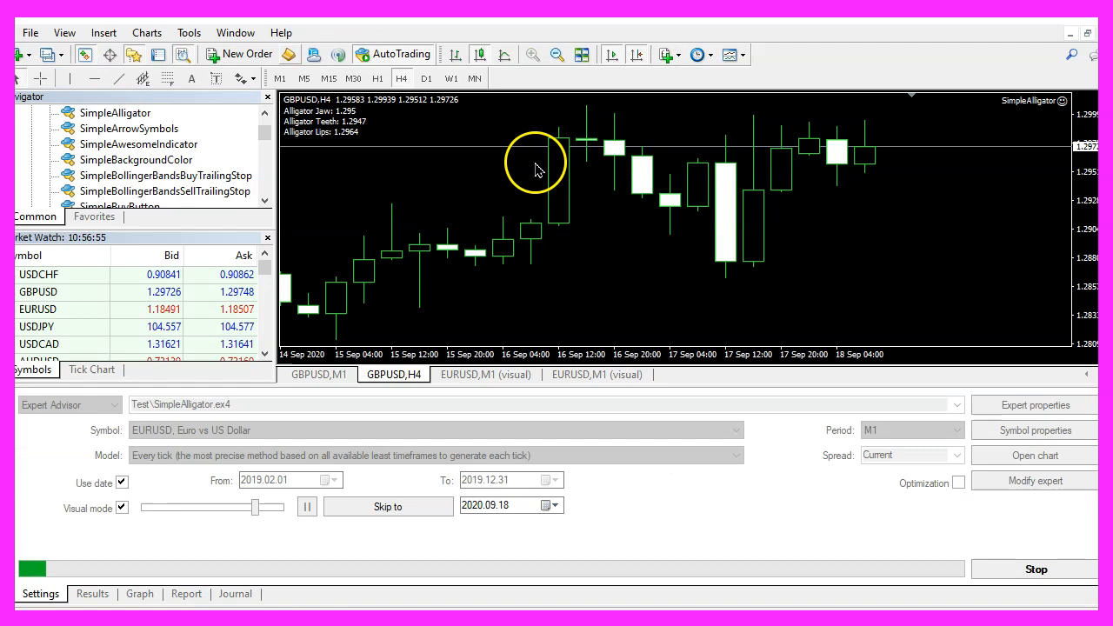
mouse_move(517, 183)
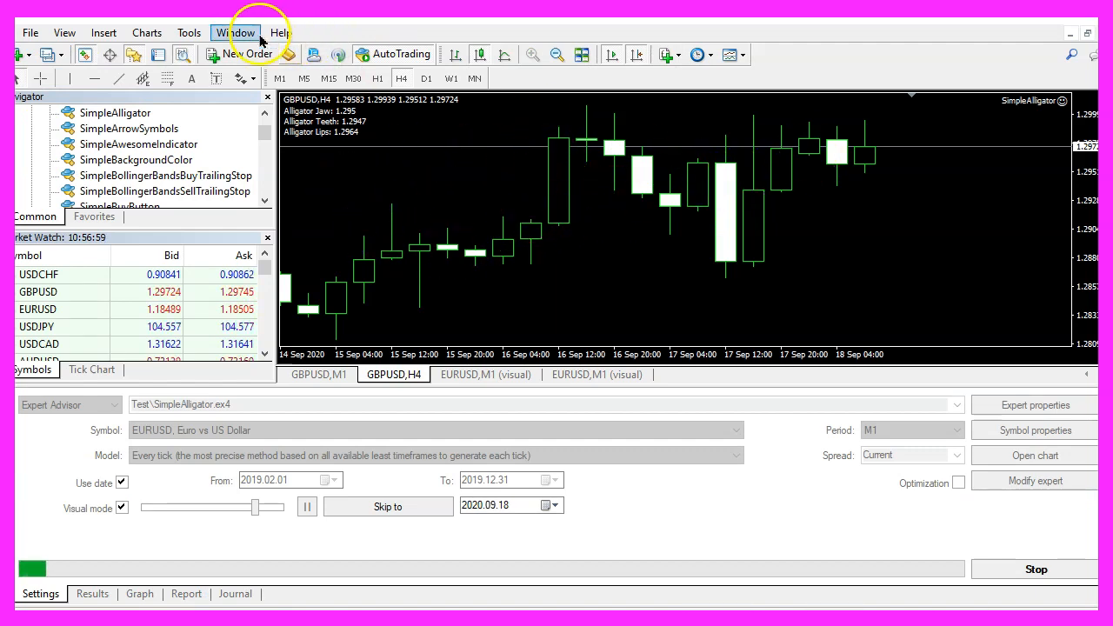
left_click(104, 32)
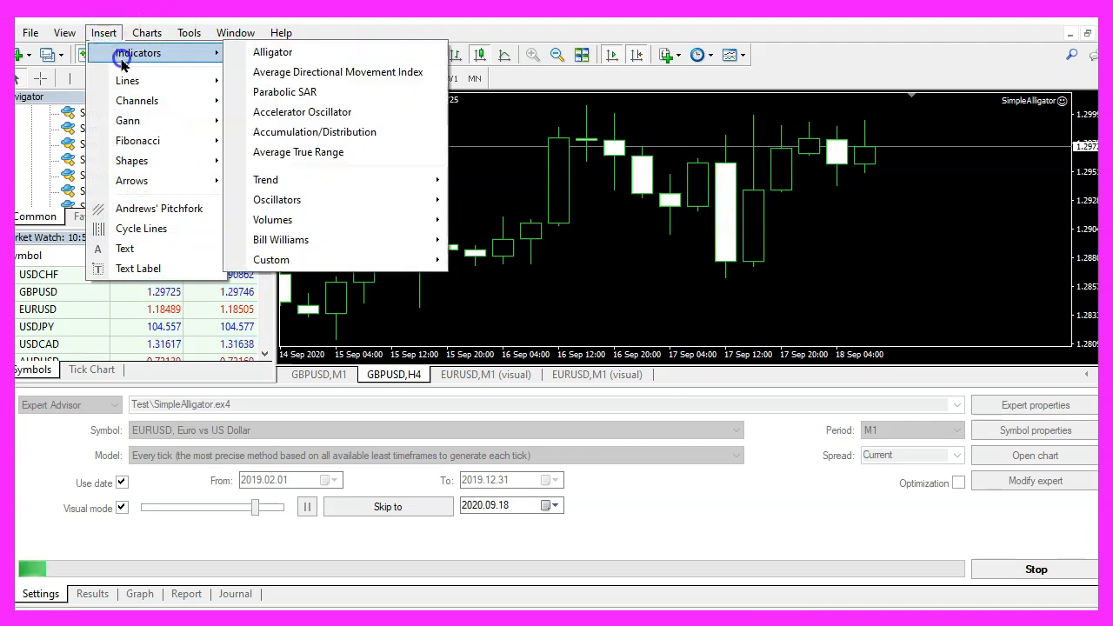
left_click(272, 51)
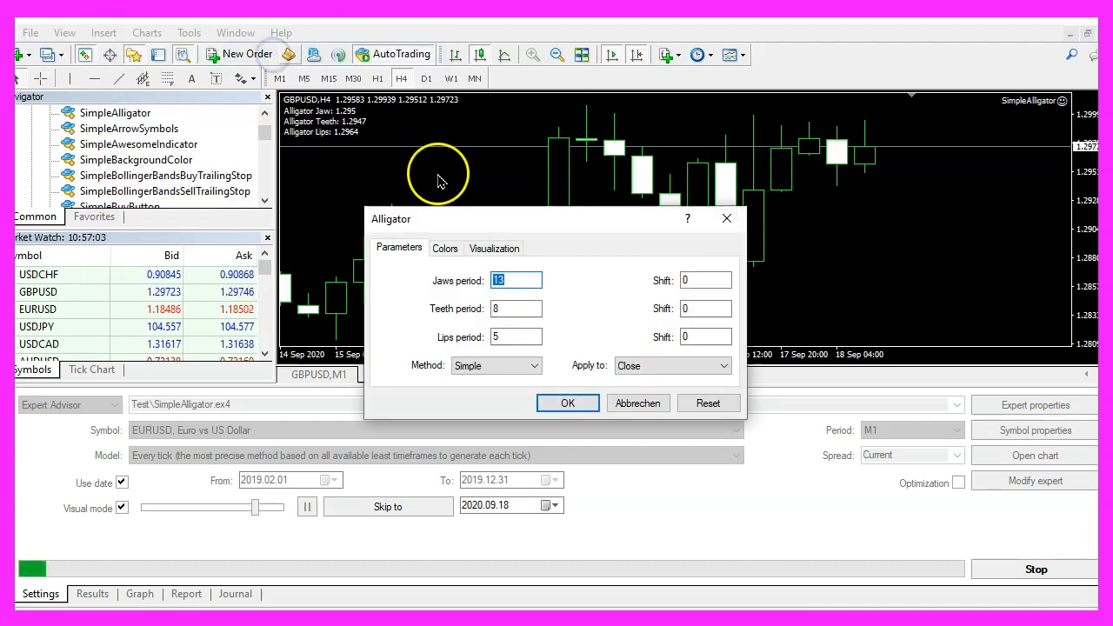
mouse_move(447, 287)
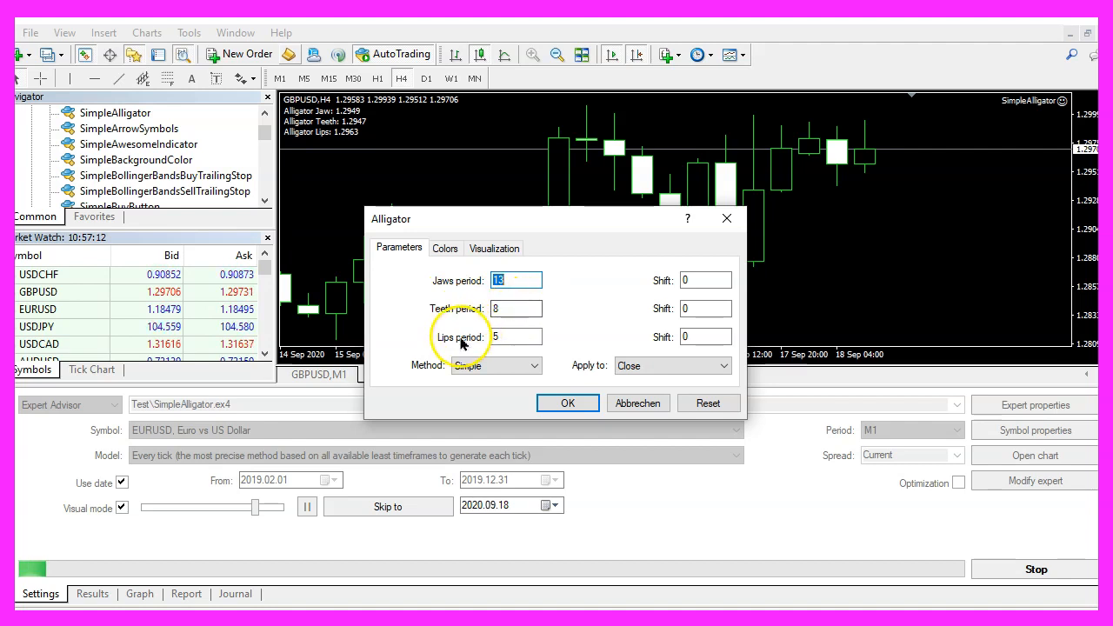
left_click(516, 338)
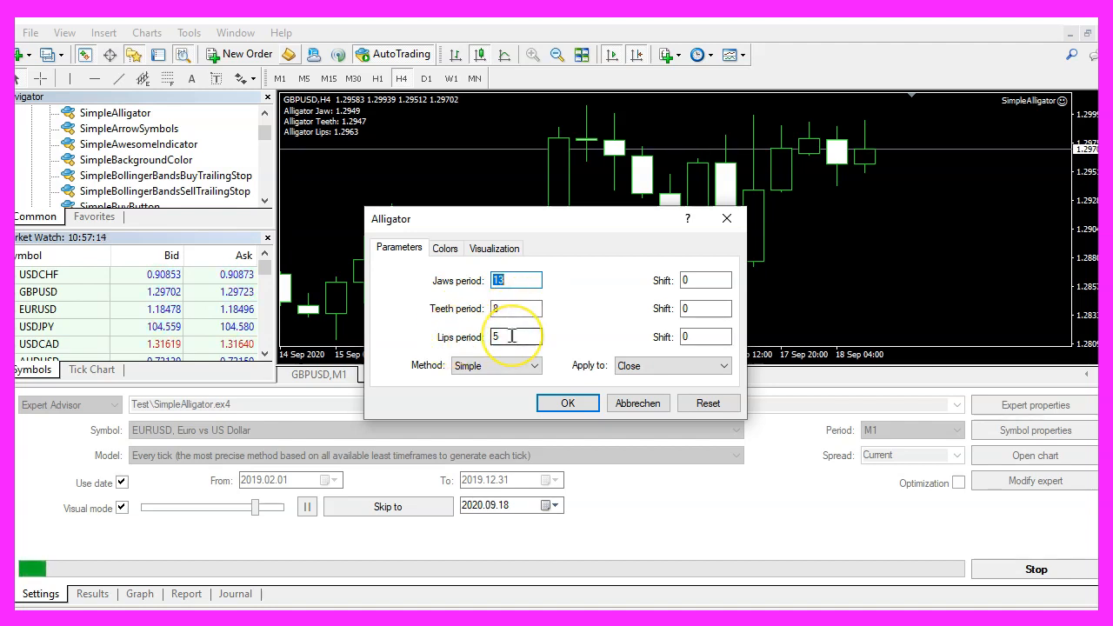
type("8")
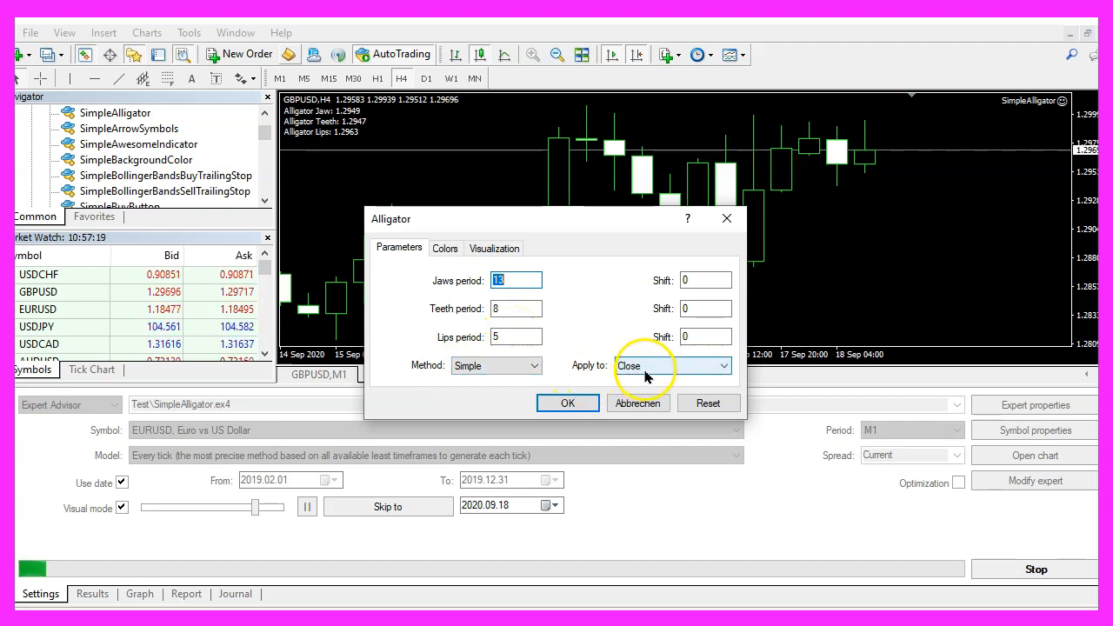
mouse_move(561, 374)
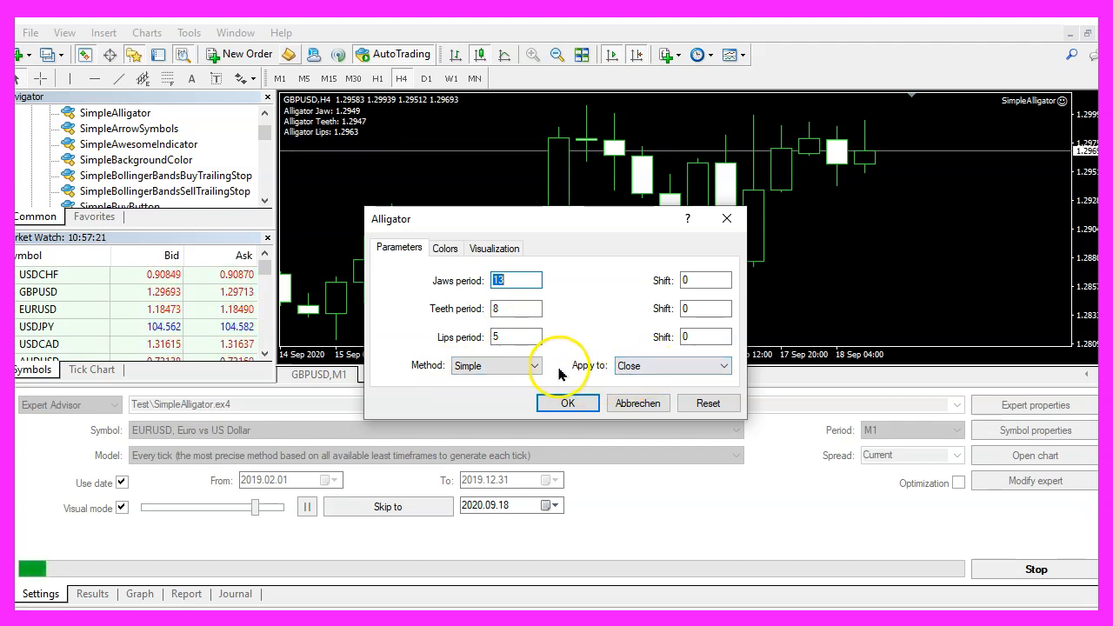
mouse_move(652, 276)
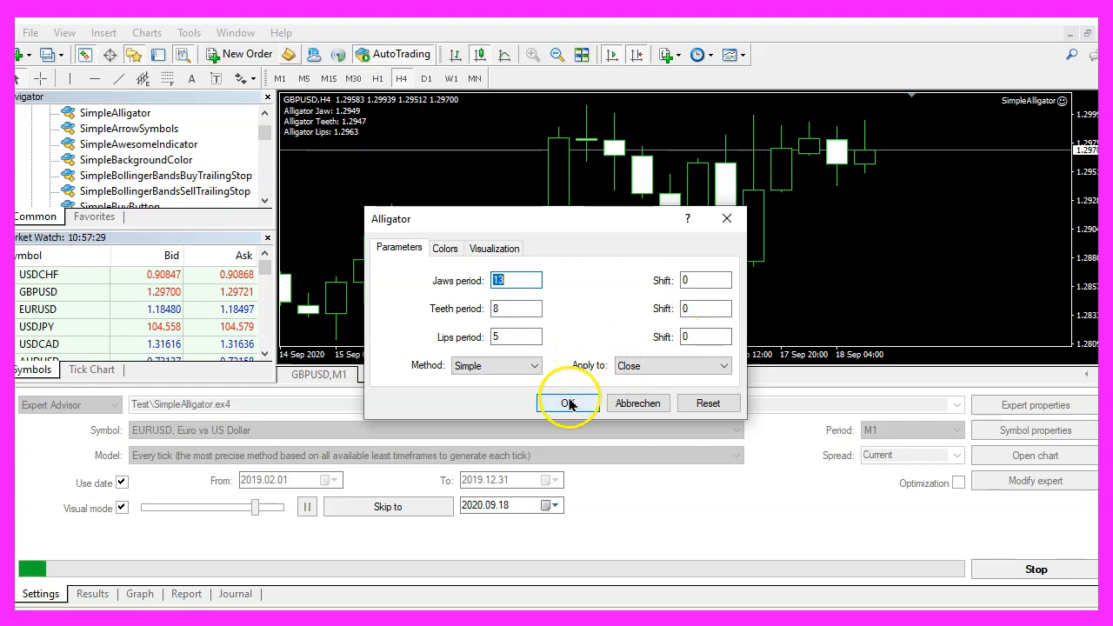
left_click(569, 403)
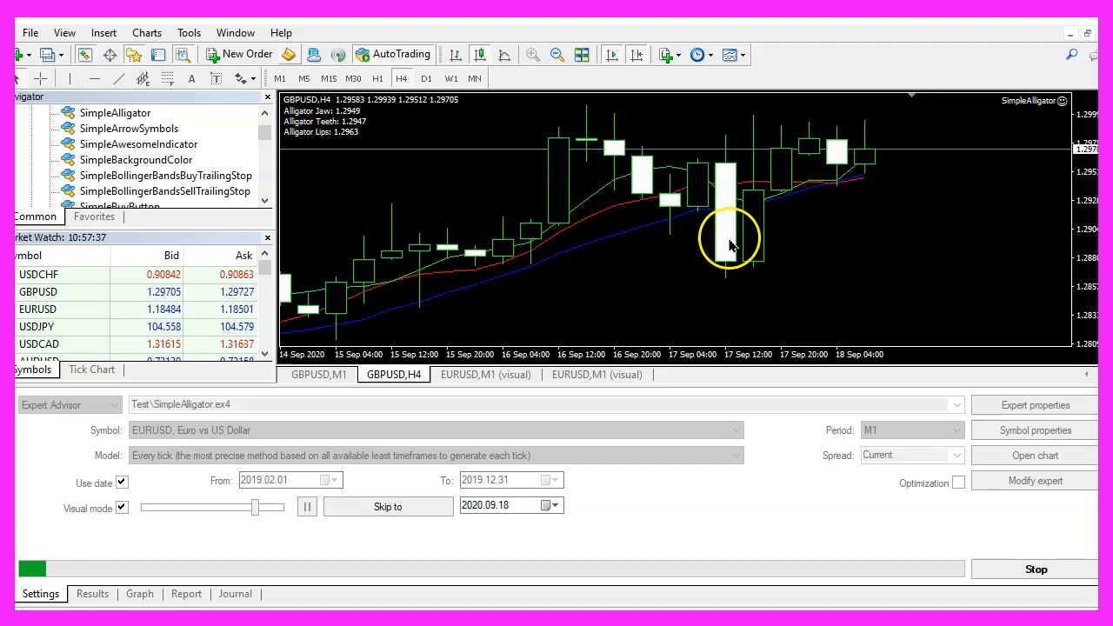
Step: Save the chart with Alligator lines as template tester.tpl, overwriting the existing file
right_click(730, 244)
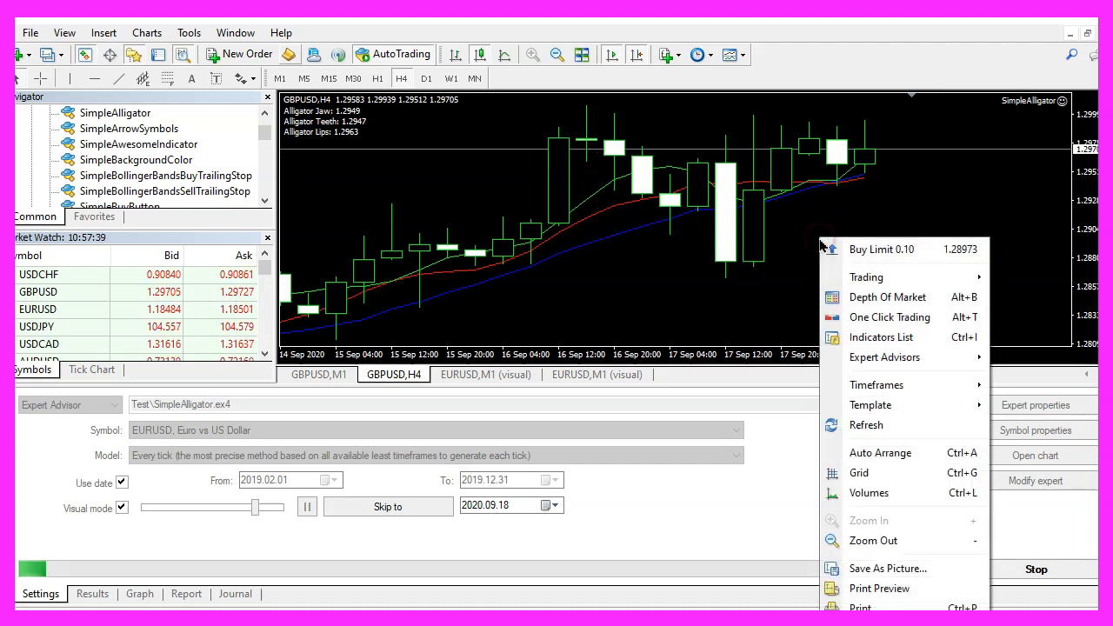
mouse_move(870, 405)
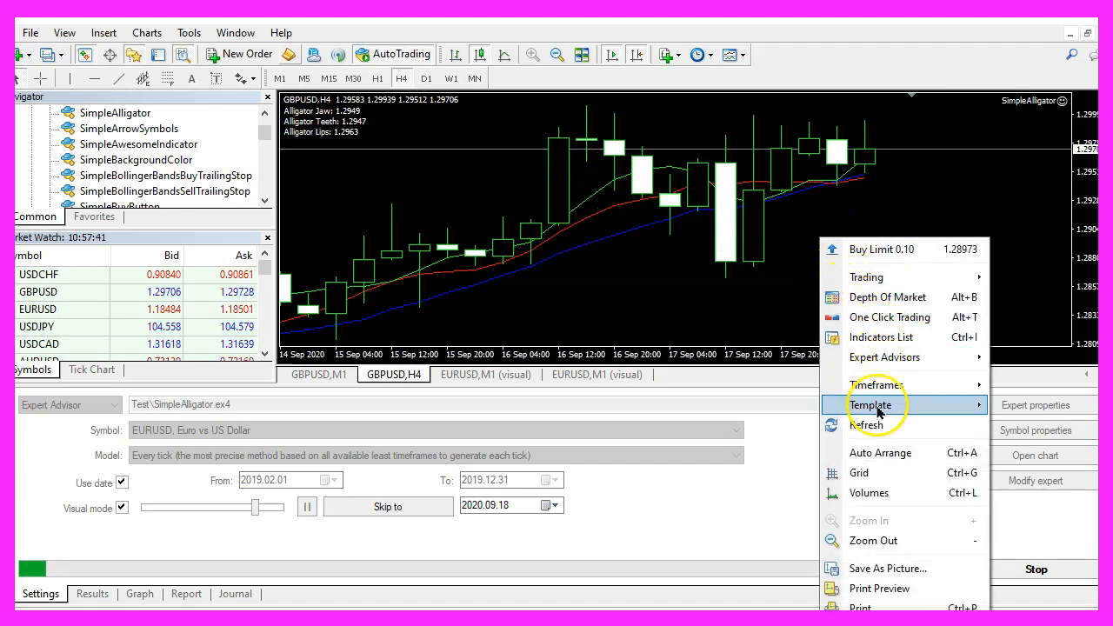
left_click(870, 404)
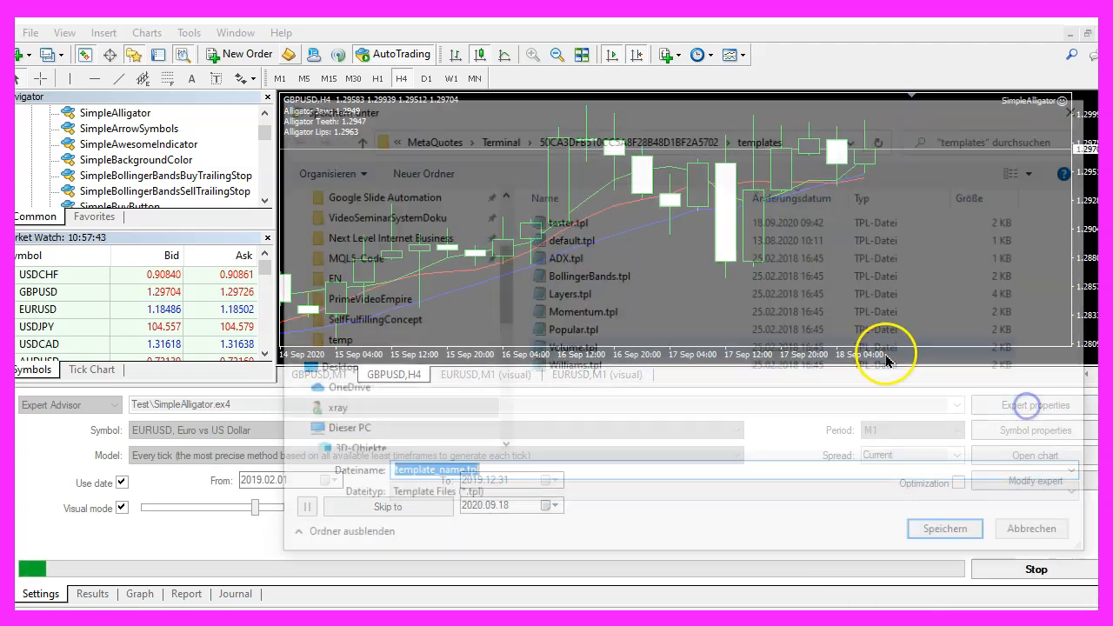
left_click(568, 220)
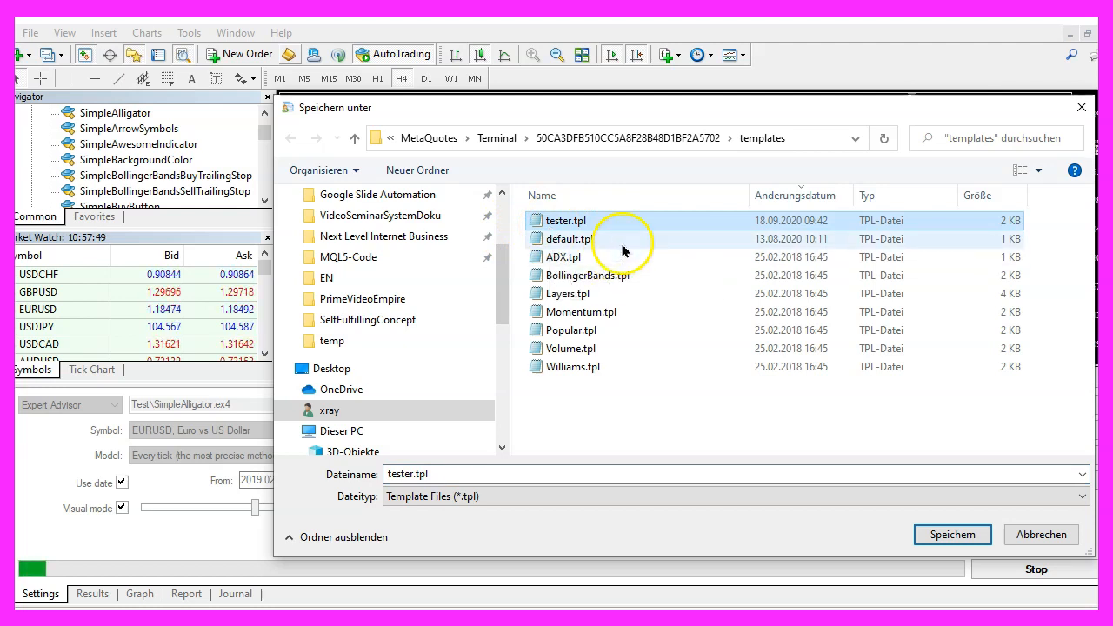
left_click(951, 534)
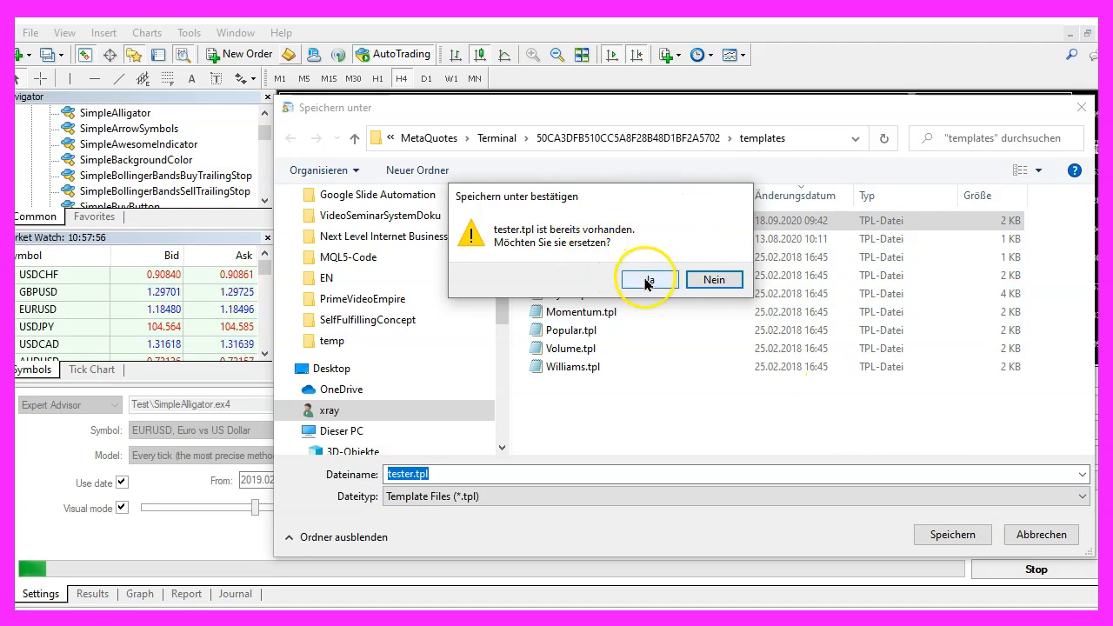
left_click(647, 280)
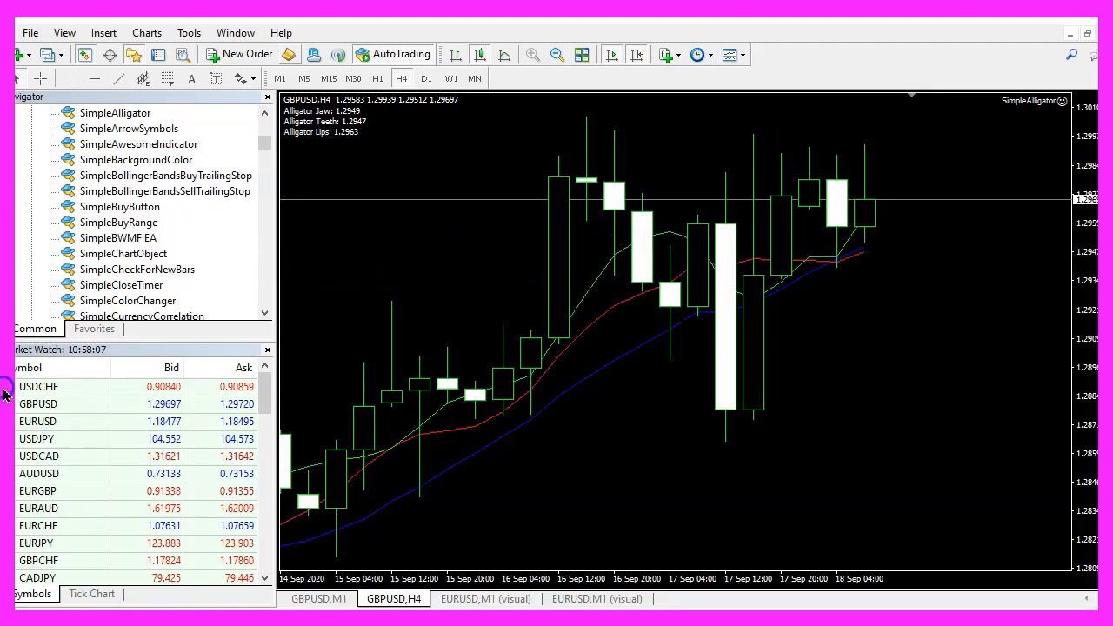
Step: Start a visual Strategy Tester run of Basics\SimpleAlligator.ex4 on EURUSD M1
left_click(64, 32)
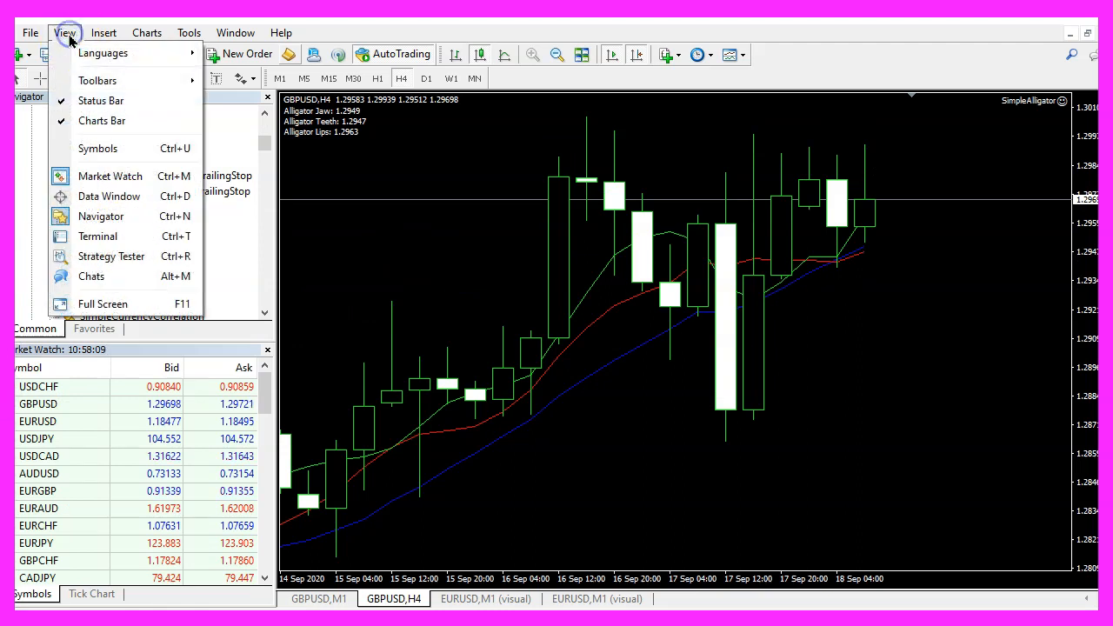
mouse_move(111, 256)
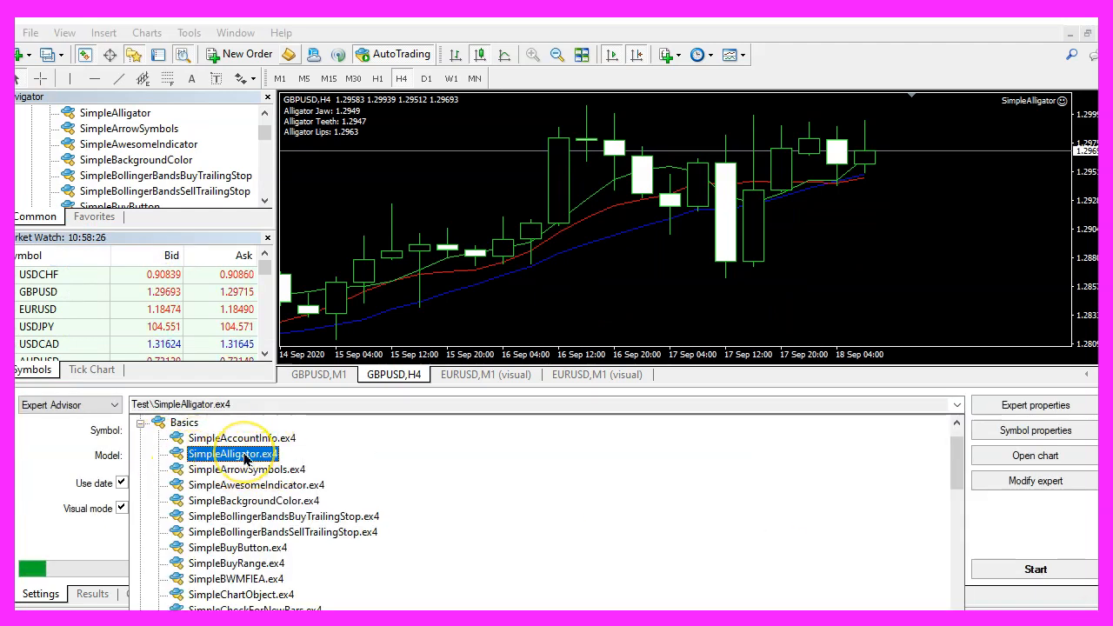
double_click(231, 453)
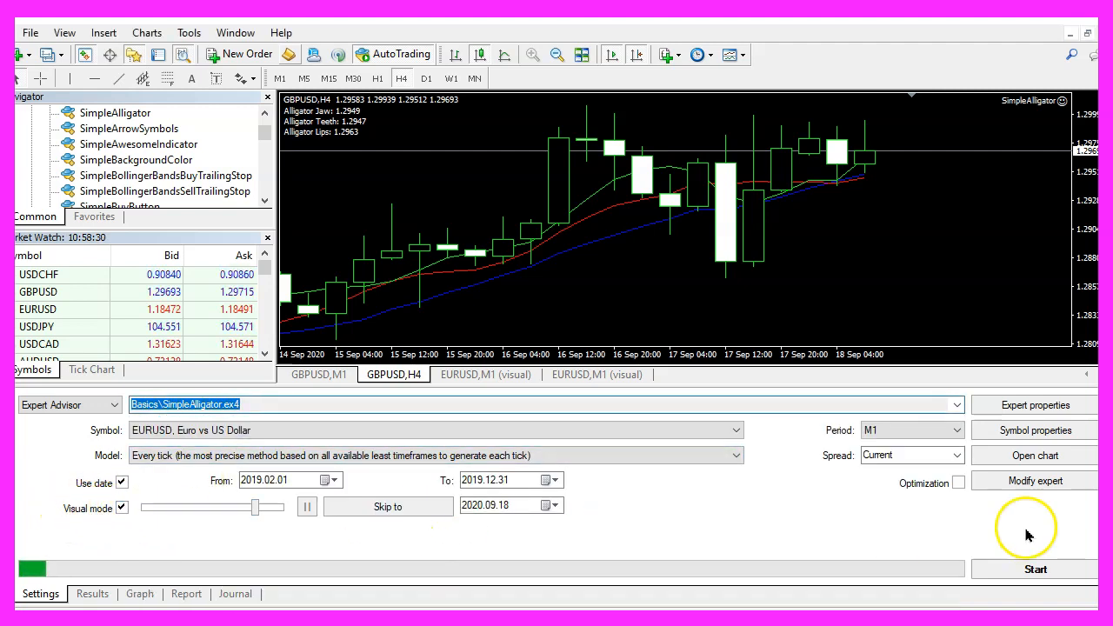
left_click(1034, 568)
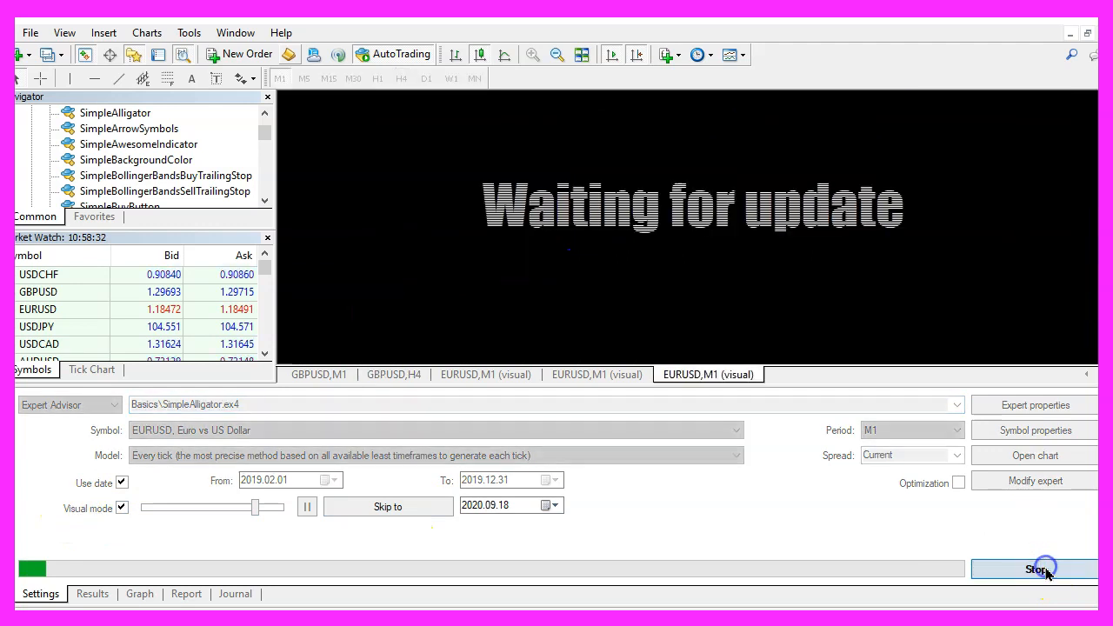
Step: Adjust the visual test speed and resume the paused EURUSD M1 backtest
left_click(1036, 568)
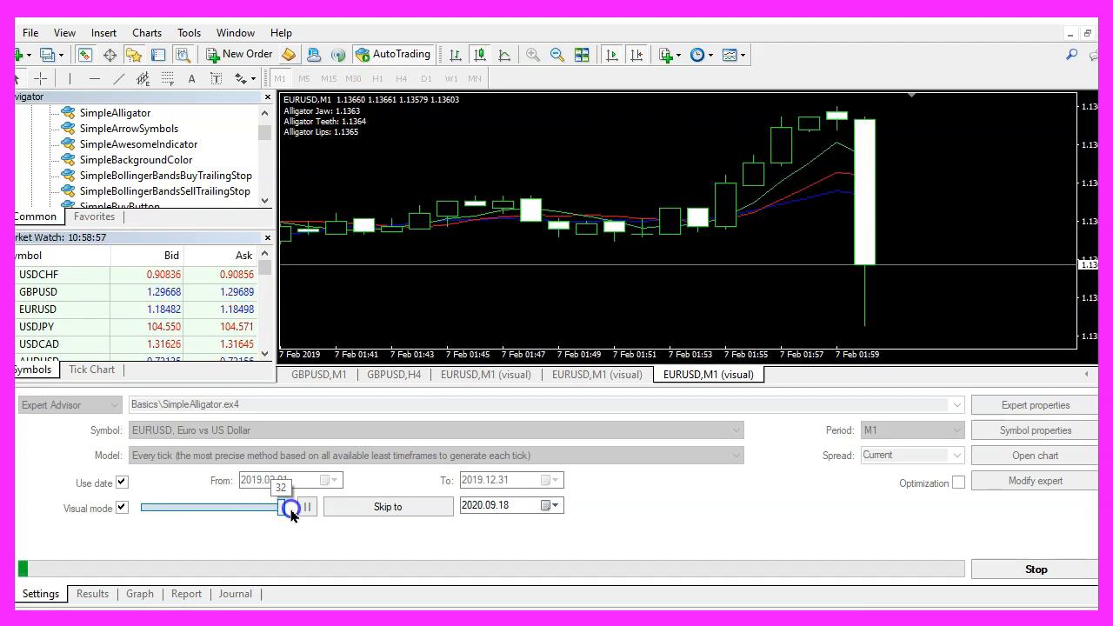
left_click(293, 506)
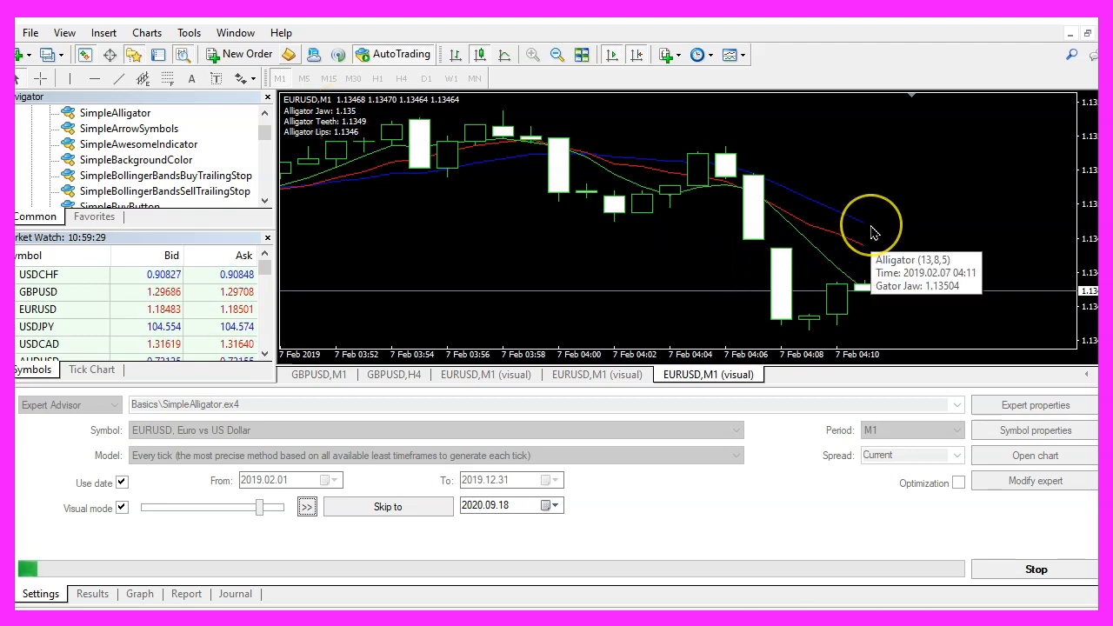
mouse_move(867, 252)
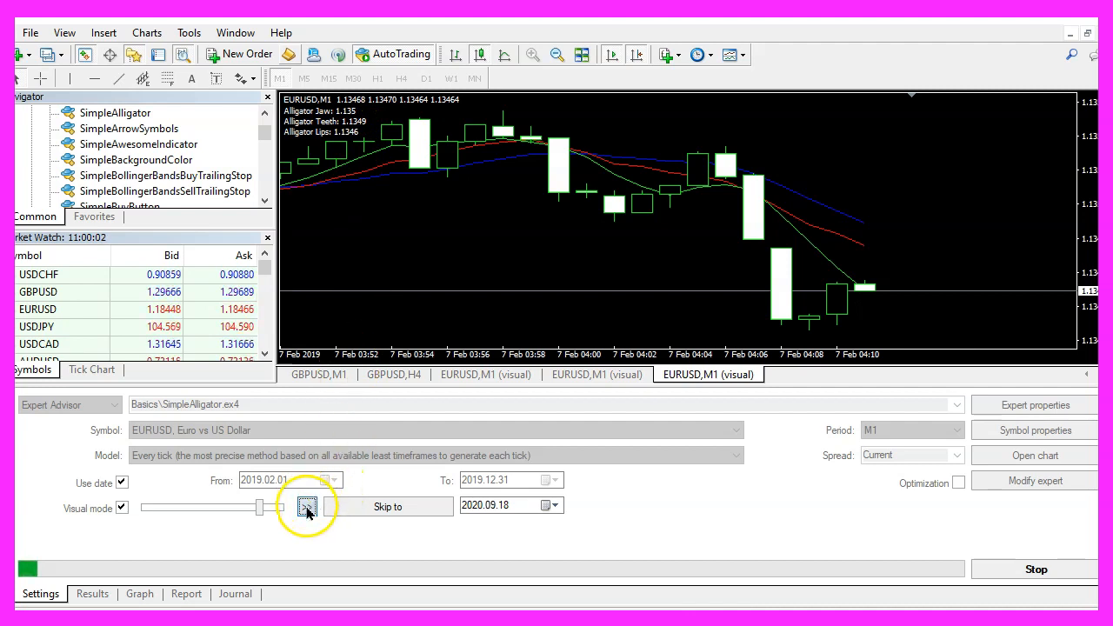
left_click(307, 506)
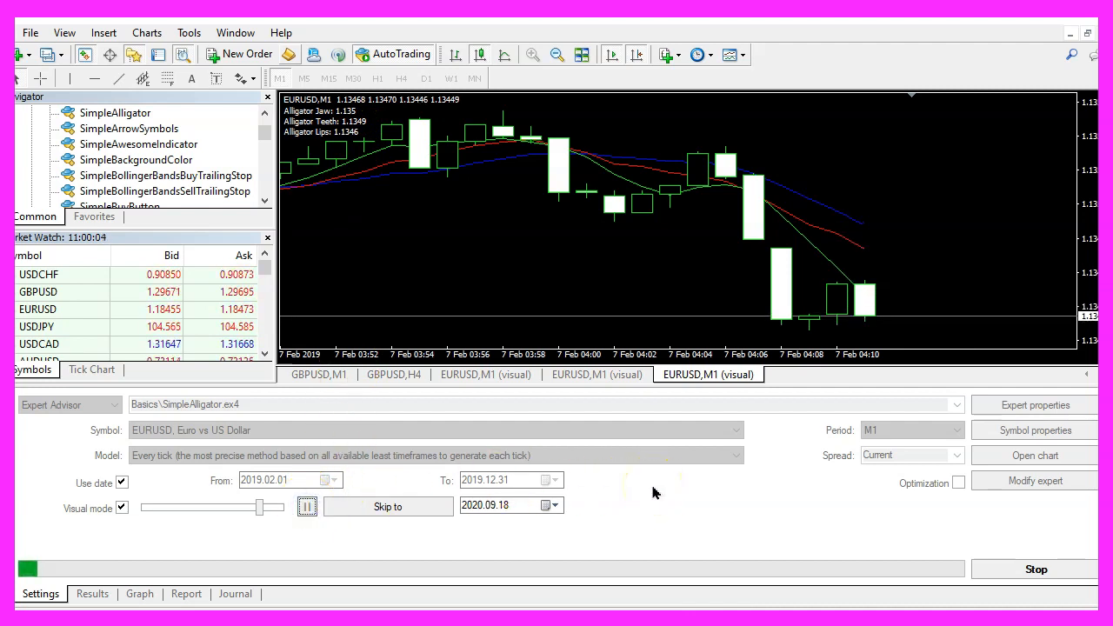